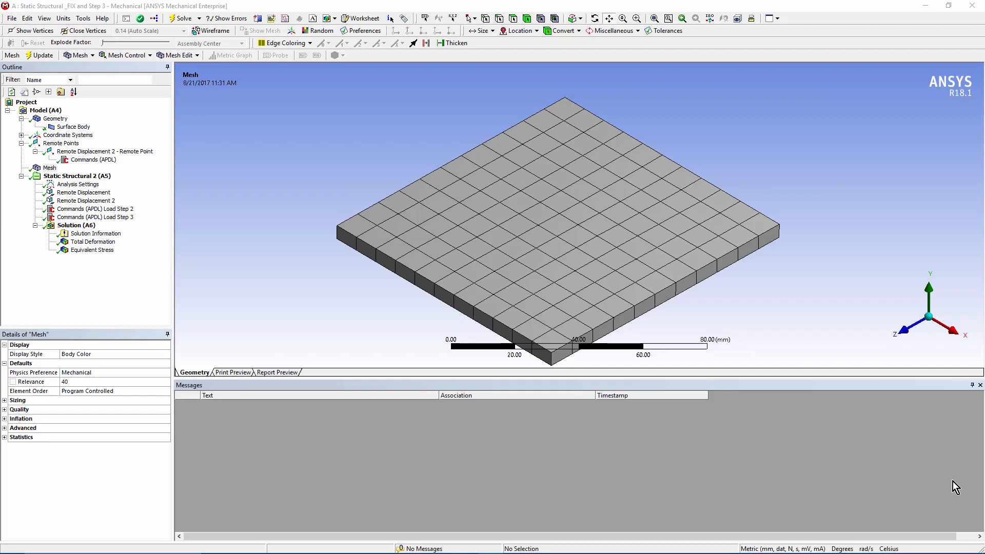
{"action": "mouse_move", "coordinate": [480, 345]}
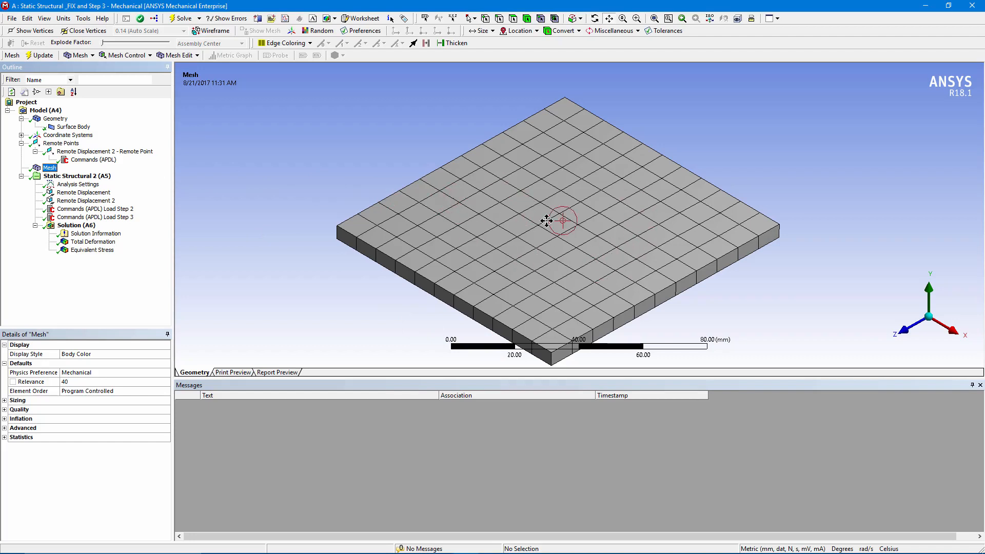
Step: Show the Surface Body details: 5 mm thickness, Structural Steel material
{"action": "left_click", "coordinate": [74, 127]}
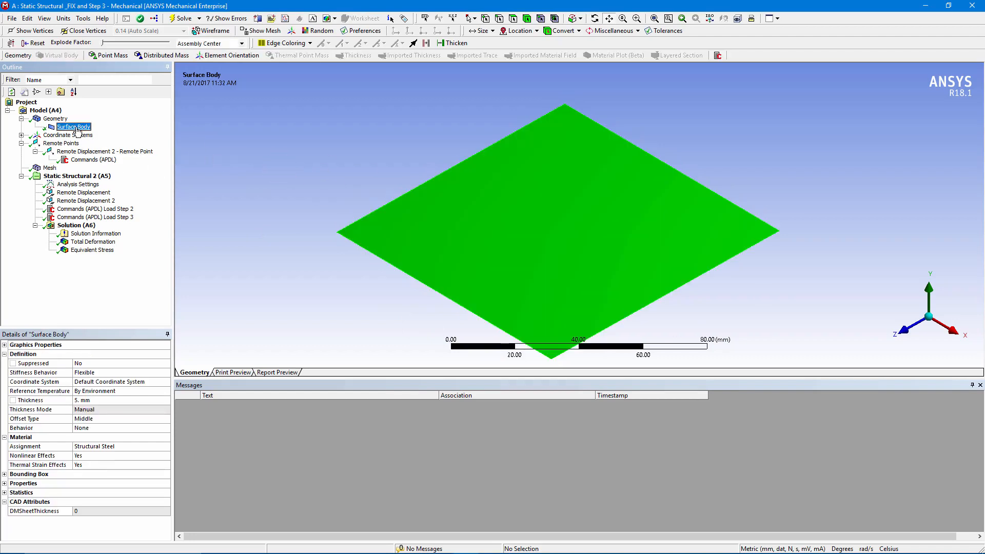
Step: Show the first Remote Displacement's tabular Y component ramping to 10 mm over three steps
{"action": "left_click", "coordinate": [83, 193]}
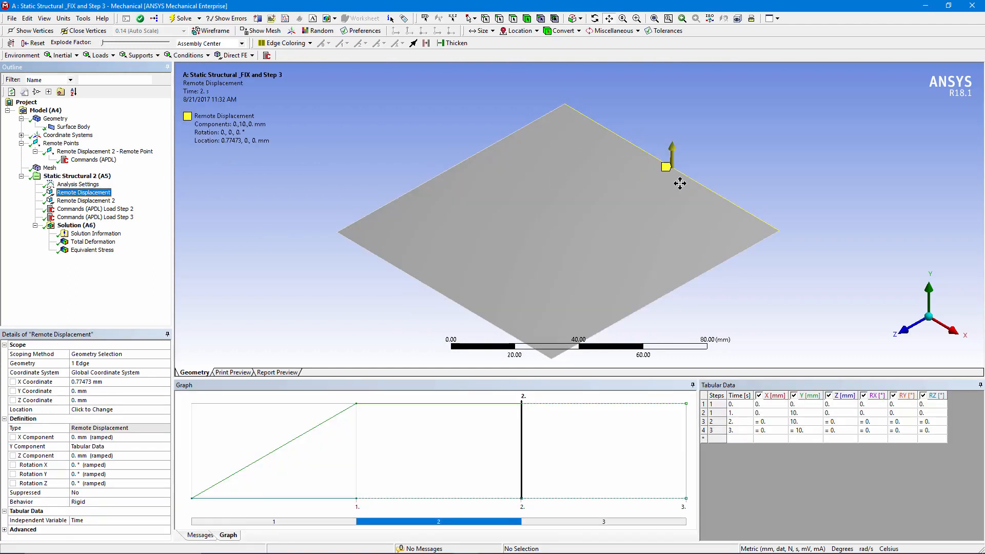
{"action": "mouse_move", "coordinate": [800, 262]}
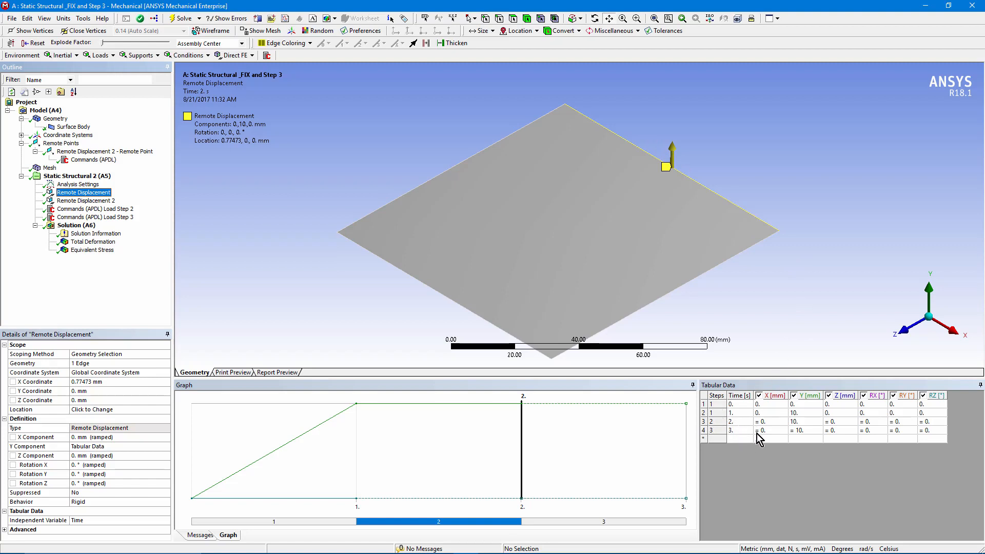
{"action": "mouse_move", "coordinate": [883, 445]}
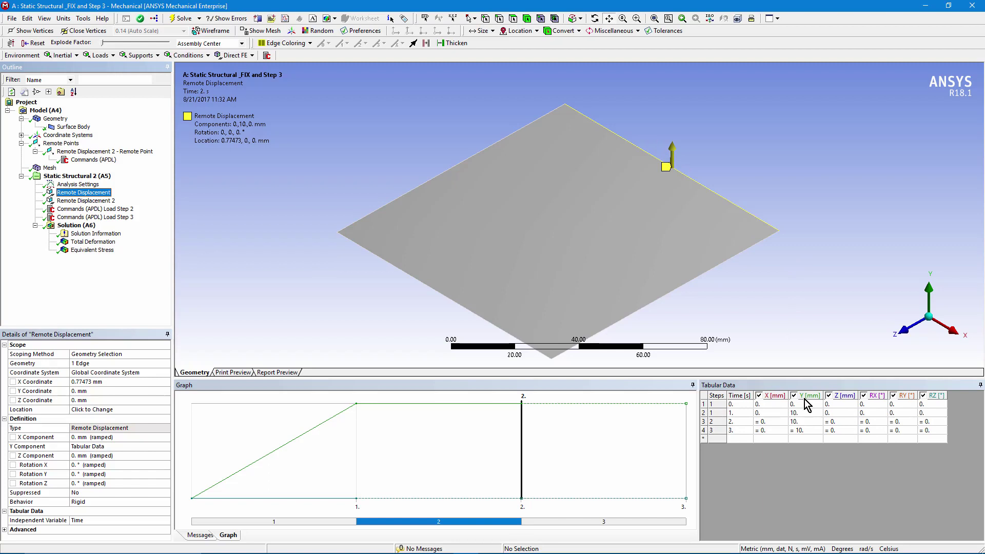
{"action": "mouse_move", "coordinate": [803, 412]}
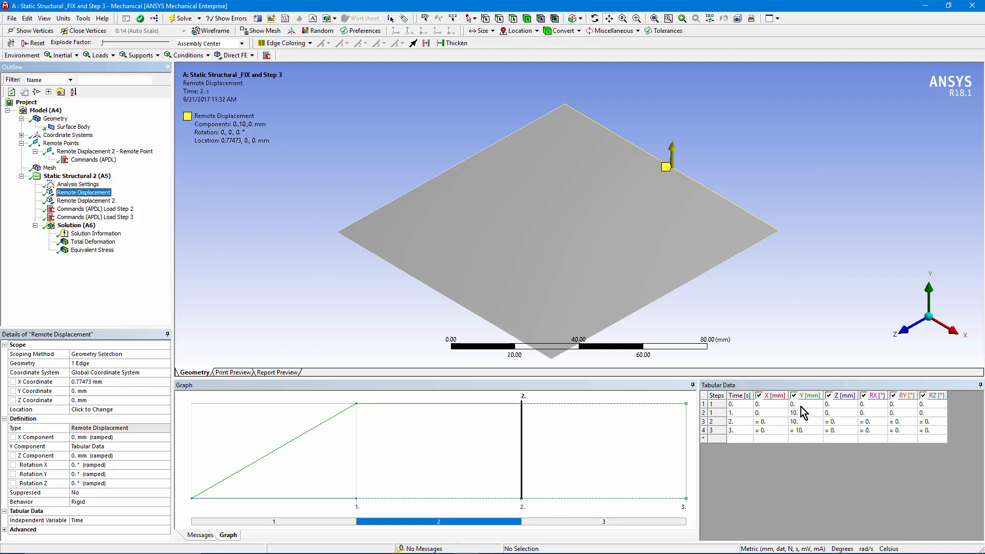
{"action": "mouse_move", "coordinate": [669, 141]}
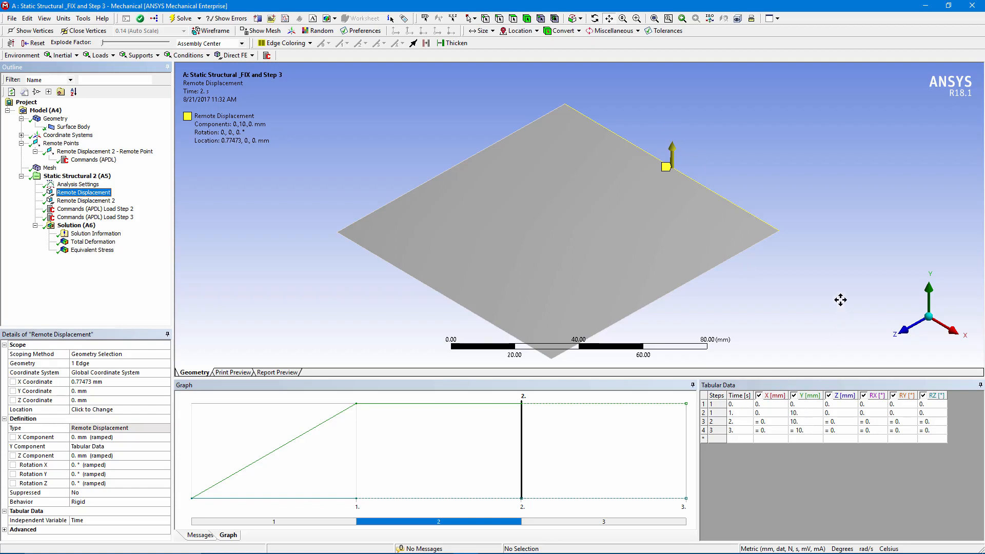
{"action": "mouse_move", "coordinate": [646, 177]}
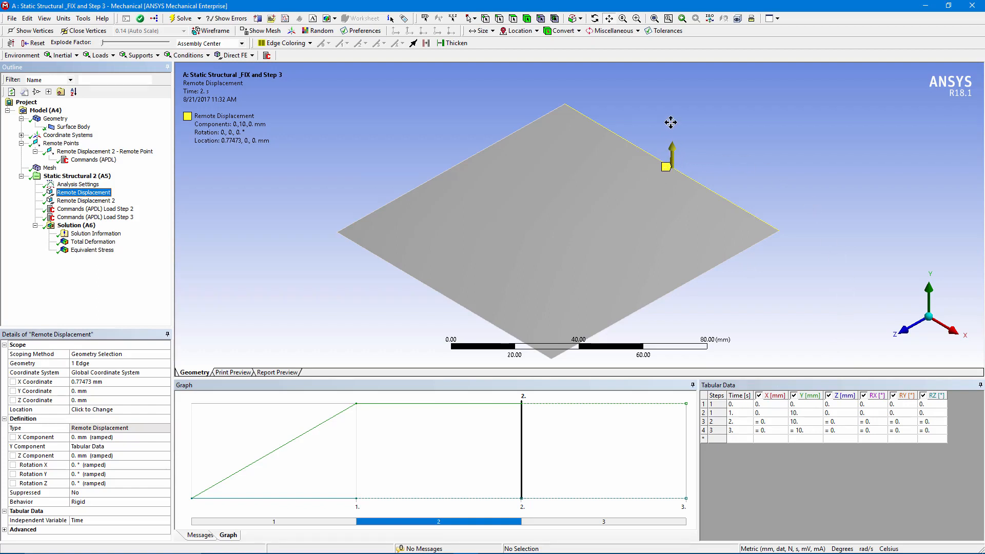
Step: Show Remote Displacement 2 on the opposite edge with all components zero across three steps
{"action": "left_click", "coordinate": [85, 201]}
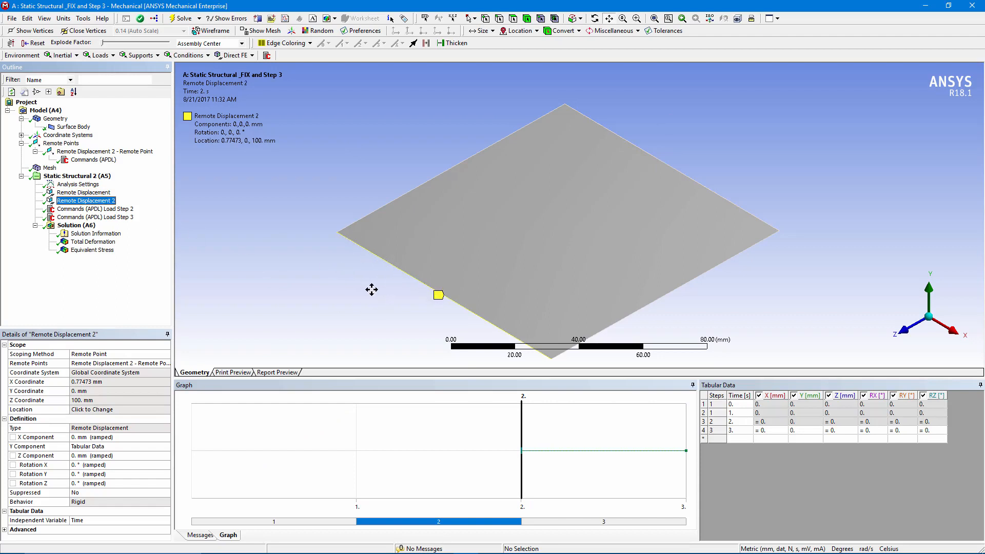
{"action": "mouse_move", "coordinate": [921, 437]}
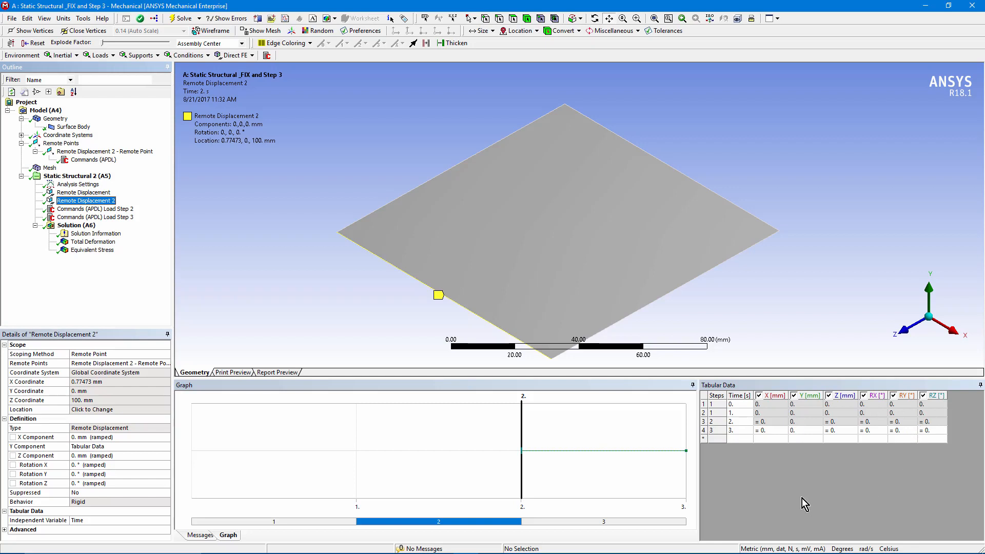
{"action": "right_click", "coordinate": [732, 404]}
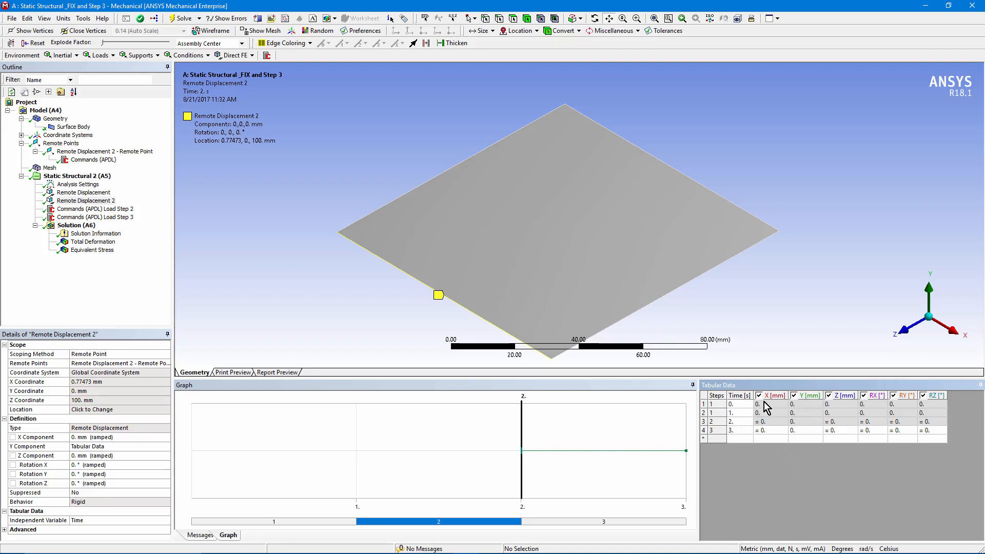
{"action": "mouse_move", "coordinate": [772, 429]}
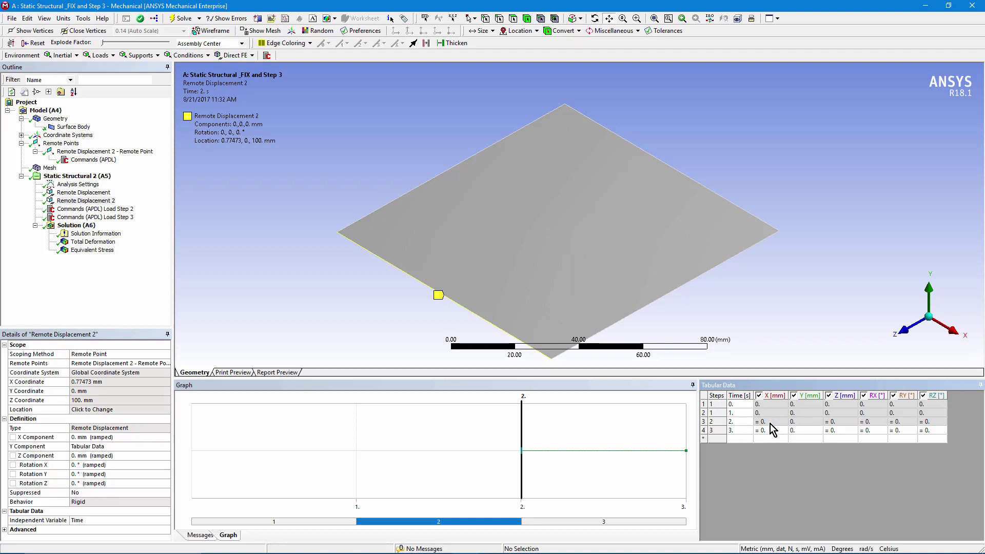
{"action": "mouse_move", "coordinate": [743, 439]}
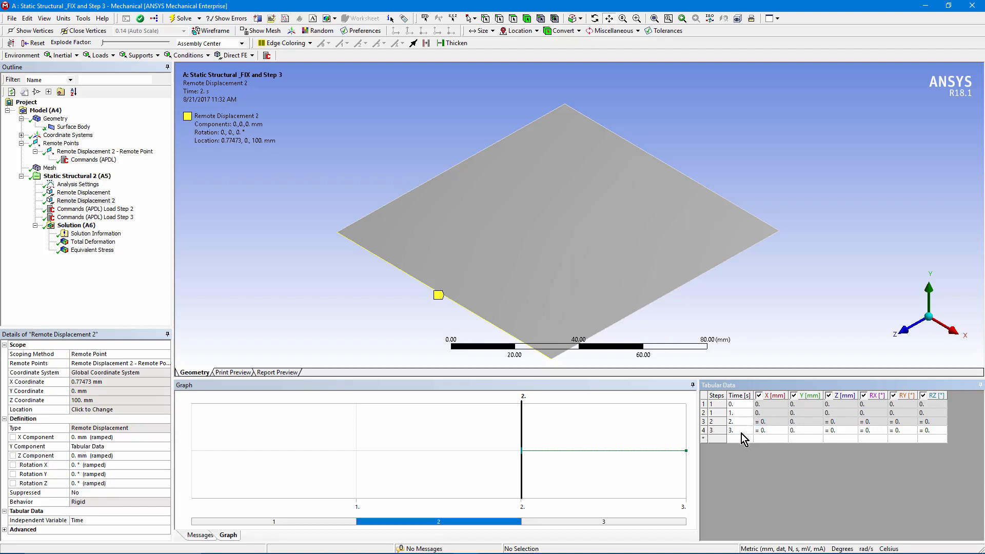
{"action": "mouse_move", "coordinate": [728, 435]}
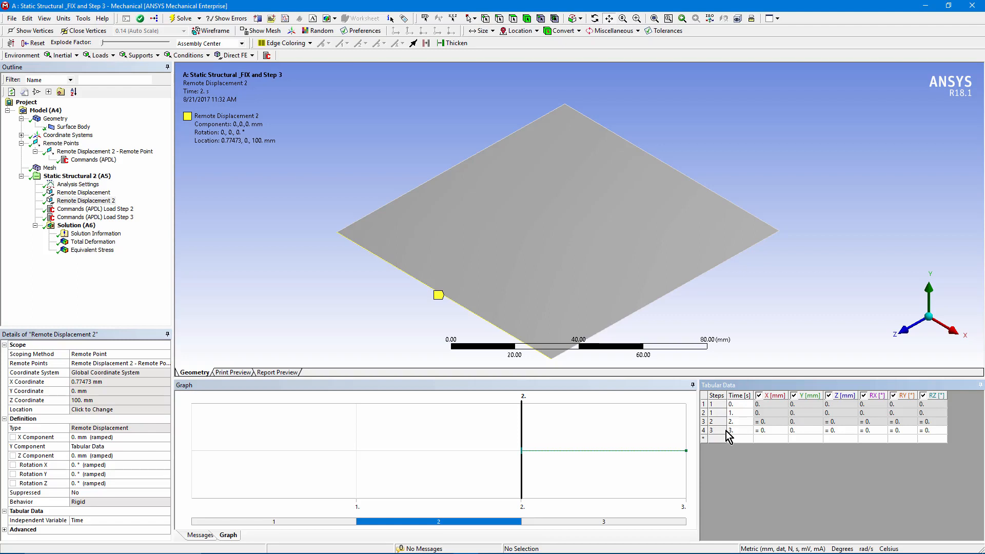
{"action": "mouse_move", "coordinate": [798, 435]}
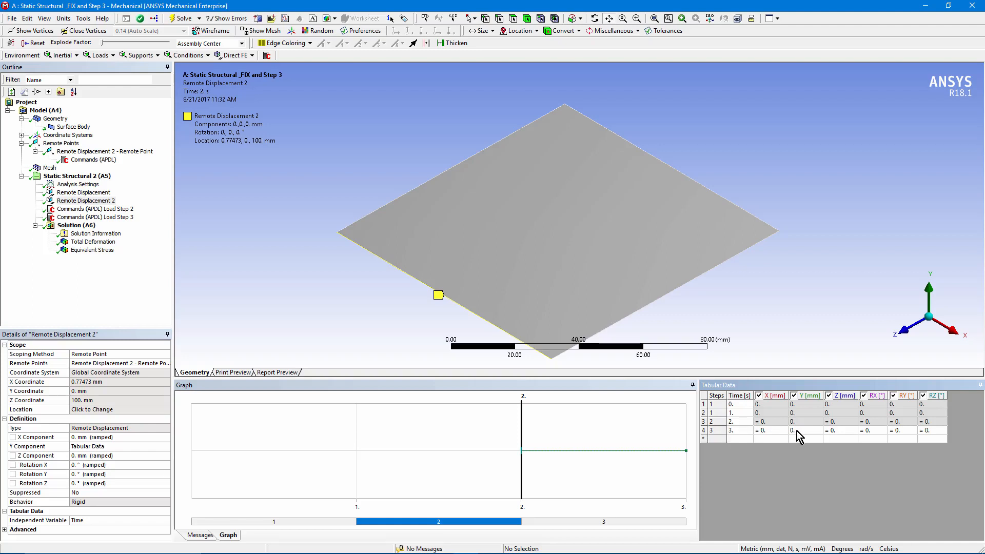
{"action": "mouse_move", "coordinate": [847, 437]}
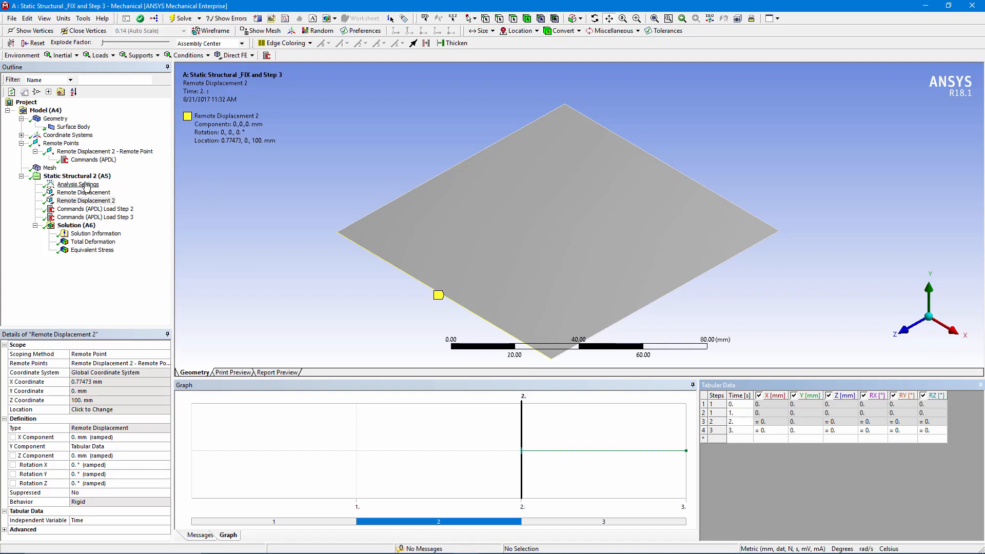
Step: Show Analysis Settings, then the remote point's APDL snippet storing the pilot node number
{"action": "left_click", "coordinate": [78, 184]}
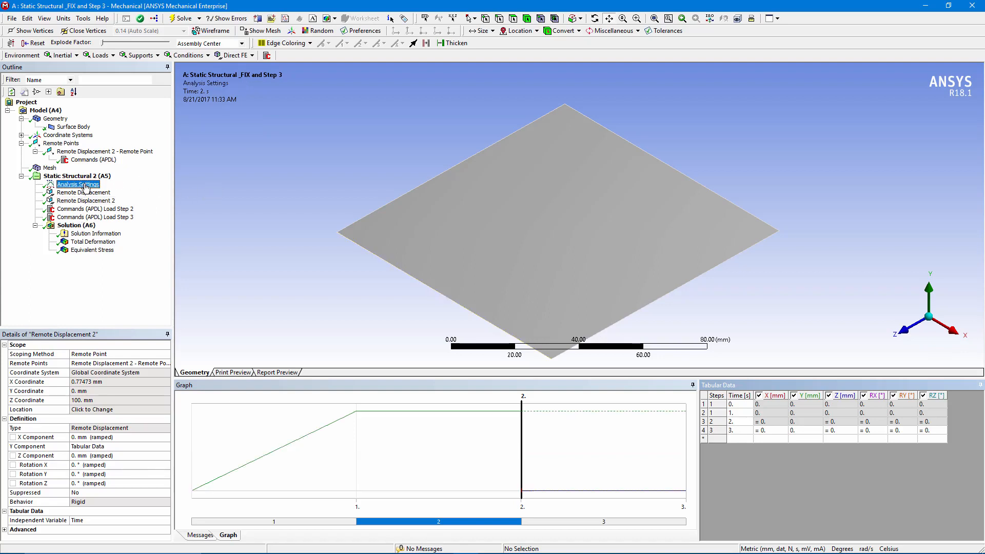
{"action": "left_click", "coordinate": [78, 184]}
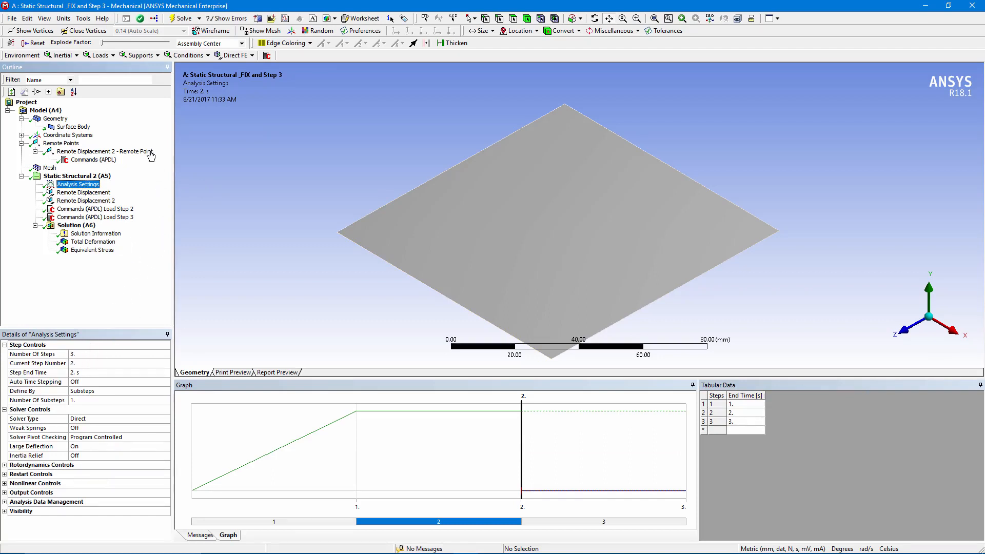
{"action": "left_click", "coordinate": [103, 151]}
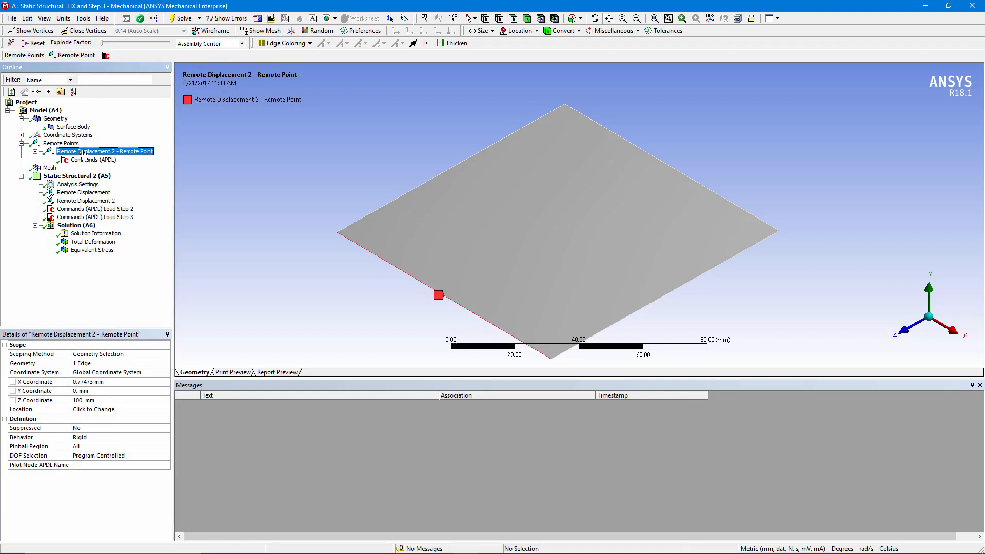
{"action": "mouse_move", "coordinate": [429, 297]}
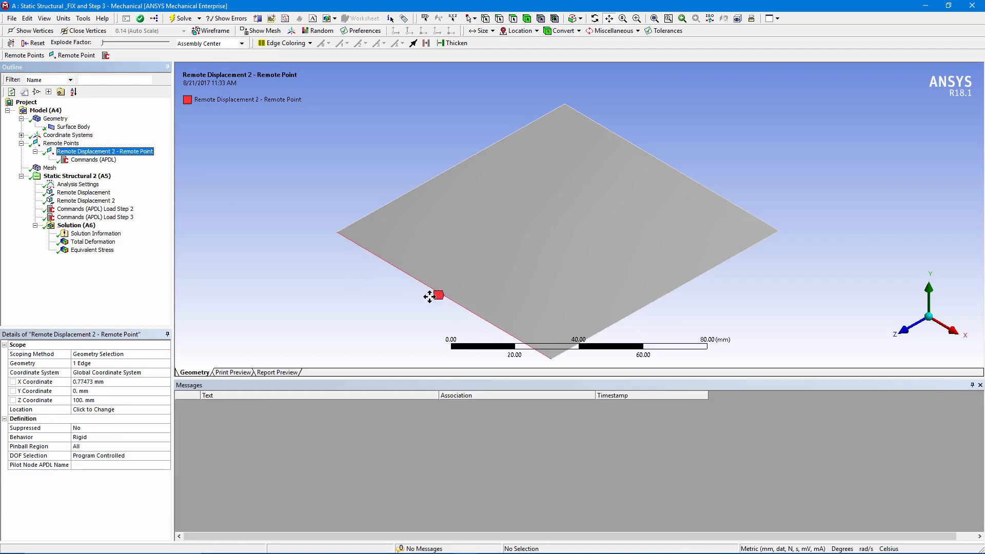
{"action": "left_click", "coordinate": [90, 159]}
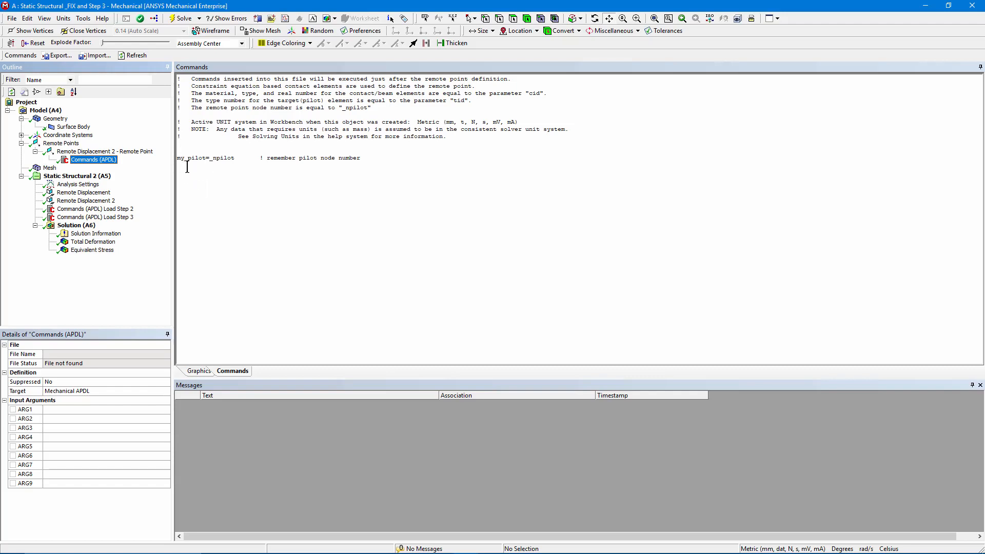
{"action": "left_click", "coordinate": [209, 158]}
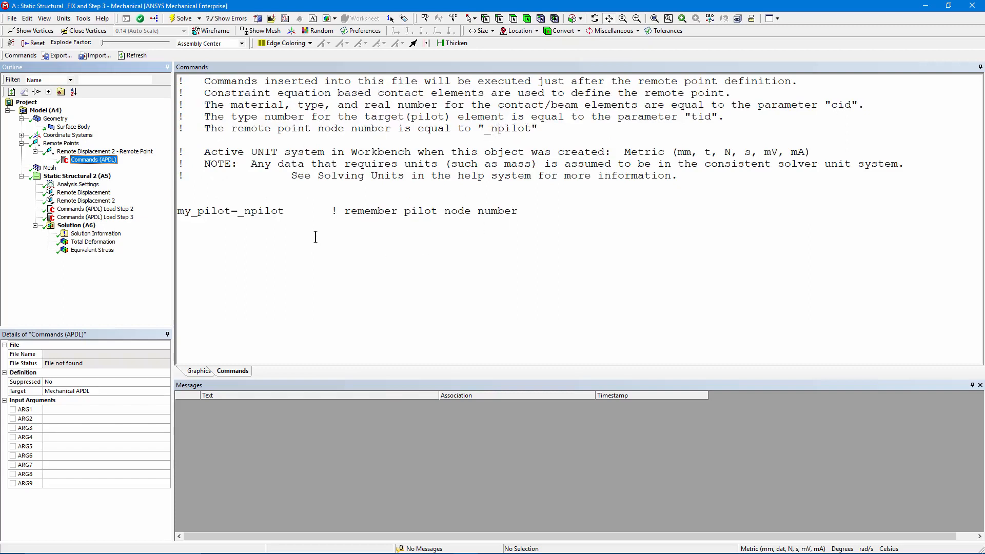
{"action": "double_click", "coordinate": [186, 211]}
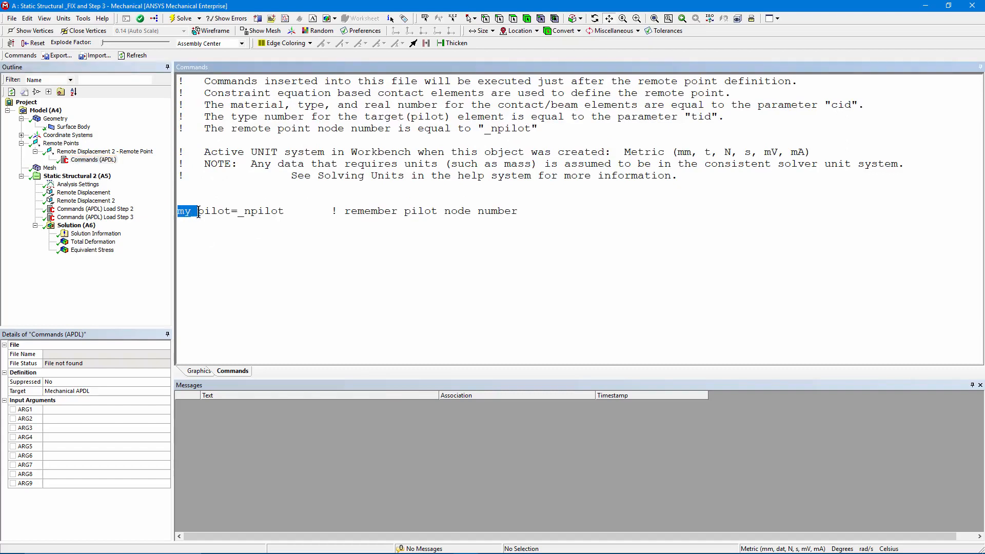
{"action": "left_click_drag", "start_coordinate": [185, 212], "coordinate": [281, 212]}
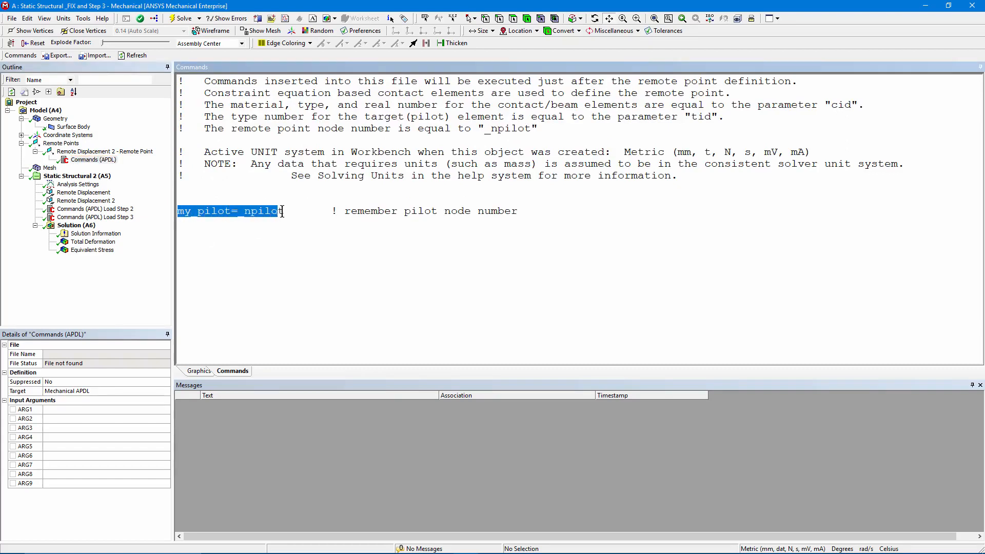
{"action": "left_click", "coordinate": [184, 196]}
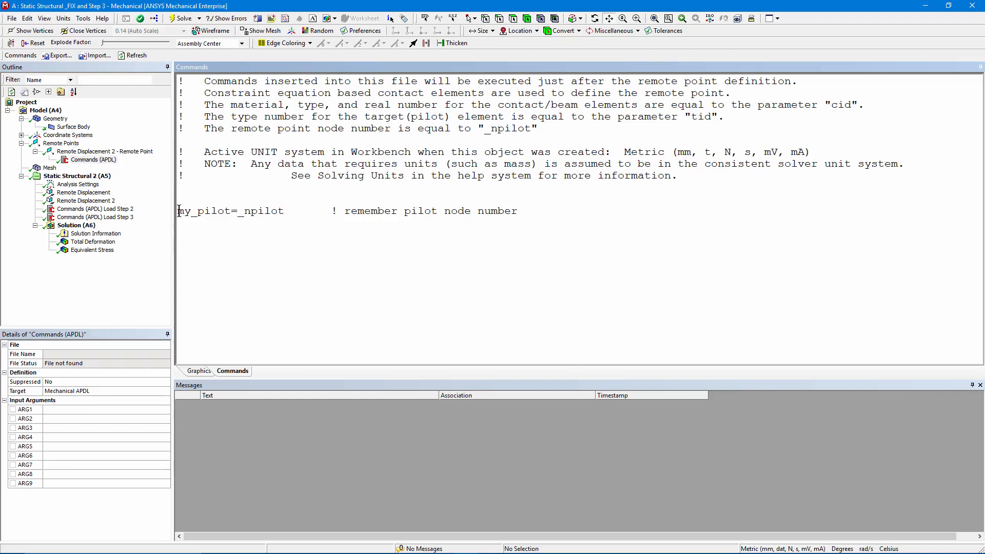
{"action": "double_click", "coordinate": [203, 211]}
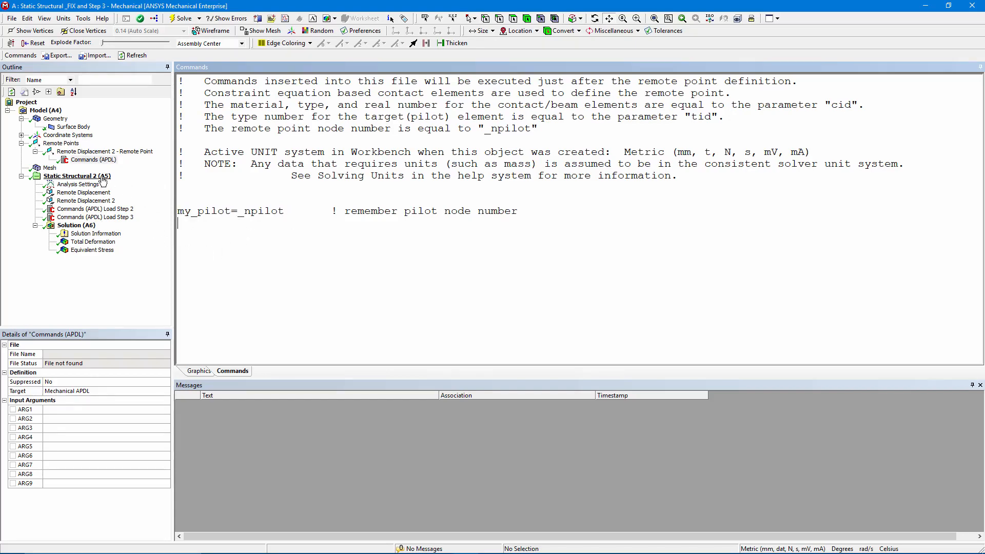
Step: Show the Analysis Settings worksheet: step 2 with 1 substep, steps 1 and 3 with 10
{"action": "left_click", "coordinate": [78, 184]}
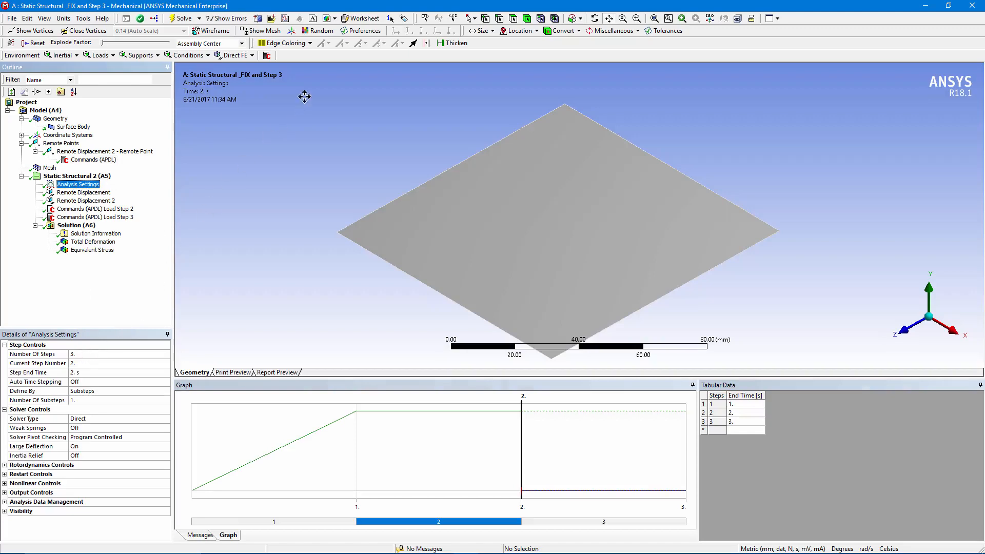
{"action": "left_click", "coordinate": [369, 18]}
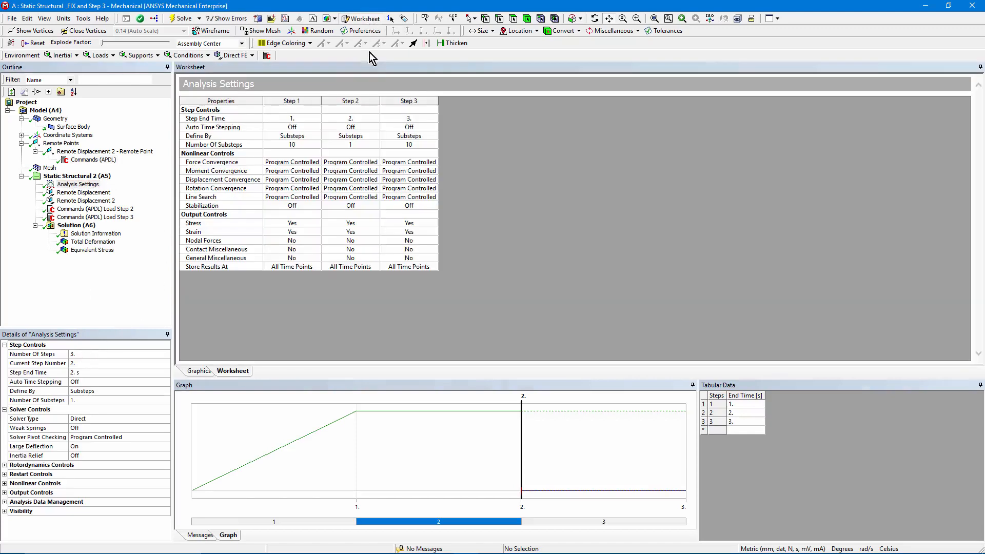
{"action": "mouse_move", "coordinate": [286, 152]}
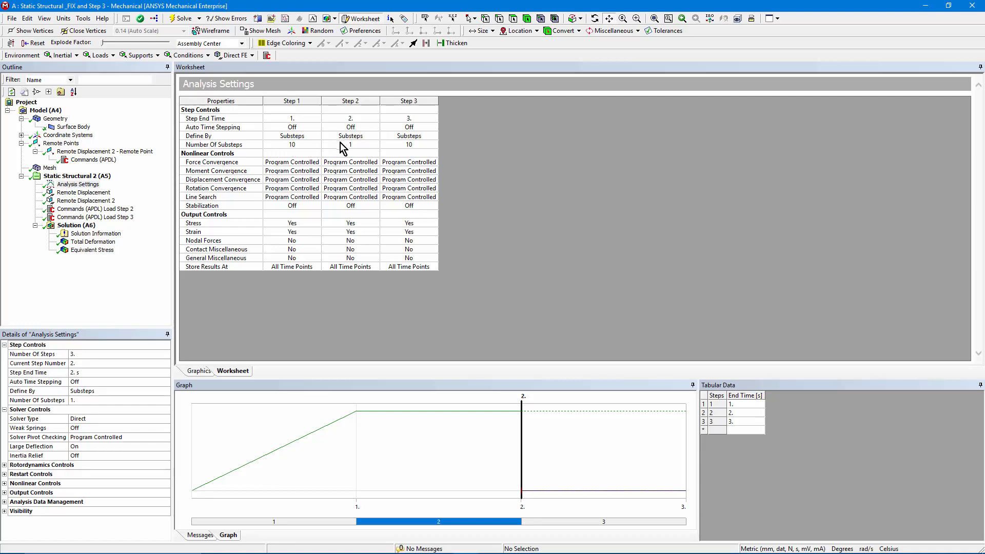
{"action": "mouse_move", "coordinate": [347, 149]}
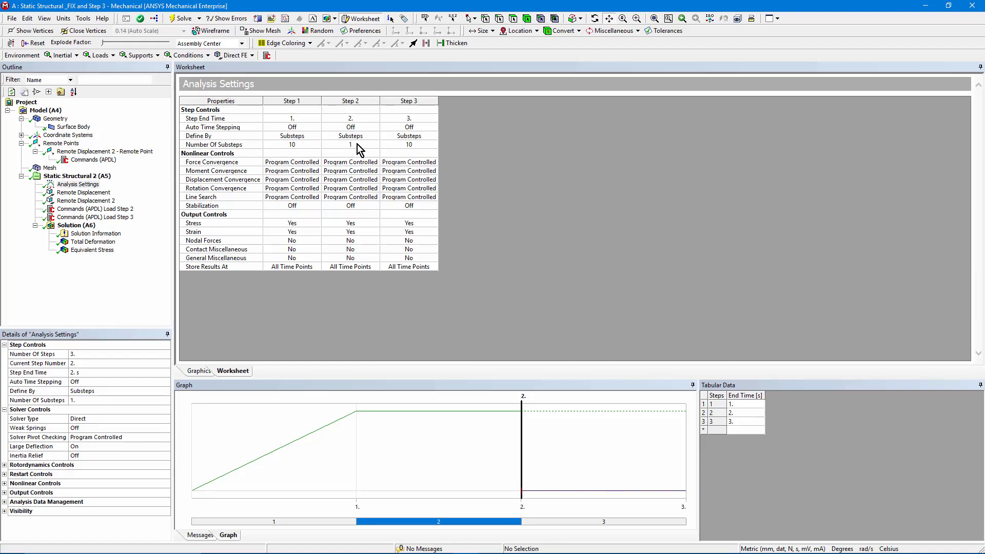
{"action": "mouse_move", "coordinate": [359, 146]}
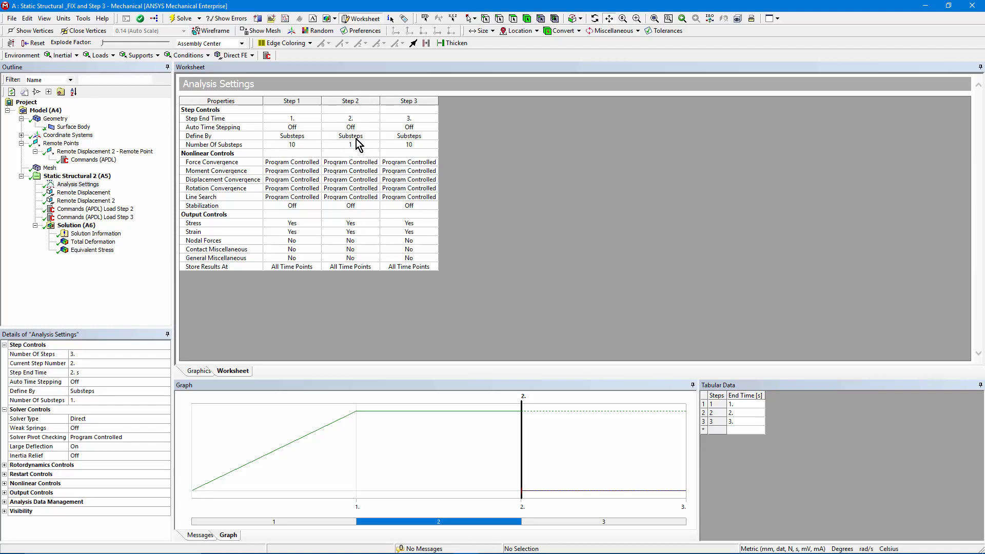
{"action": "mouse_move", "coordinate": [416, 146]}
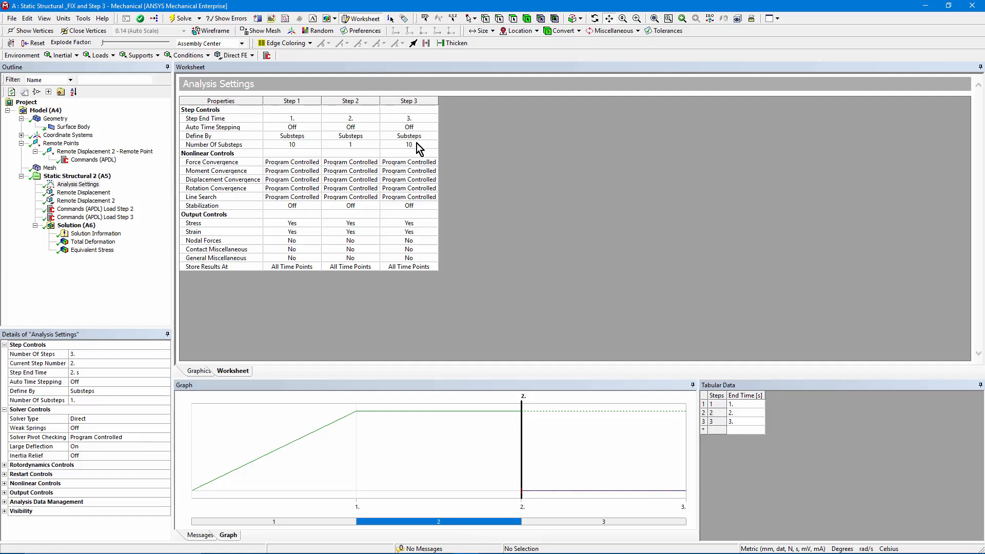
{"action": "mouse_move", "coordinate": [397, 156]}
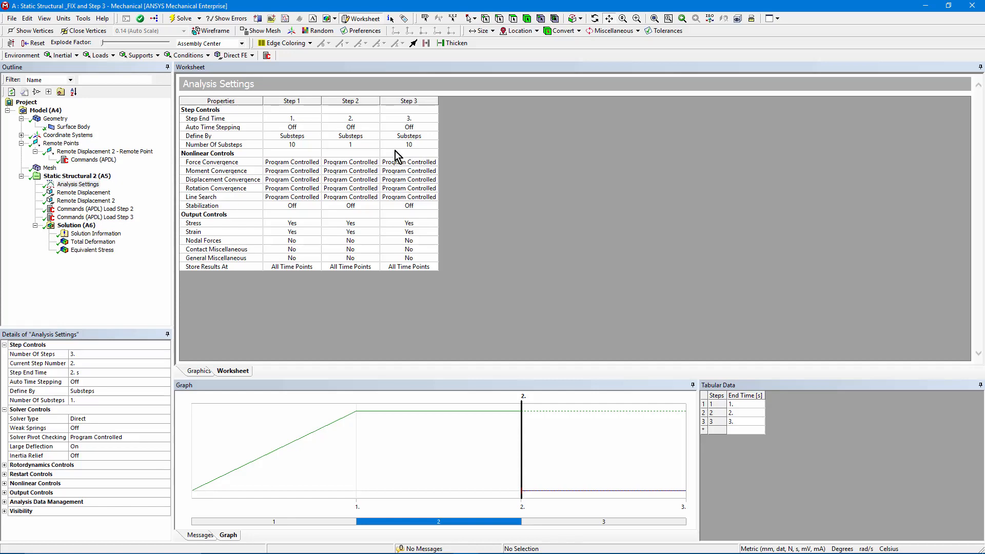
Step: Review Remote Displacement's load table, then Remote Displacement 2 with all-zero components
{"action": "left_click", "coordinate": [79, 193]}
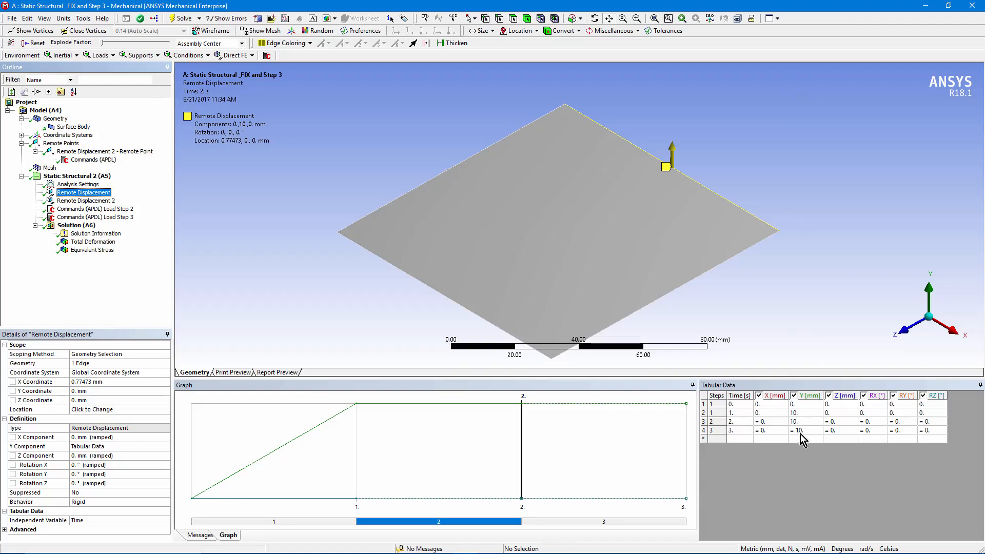
{"action": "mouse_move", "coordinate": [794, 431]}
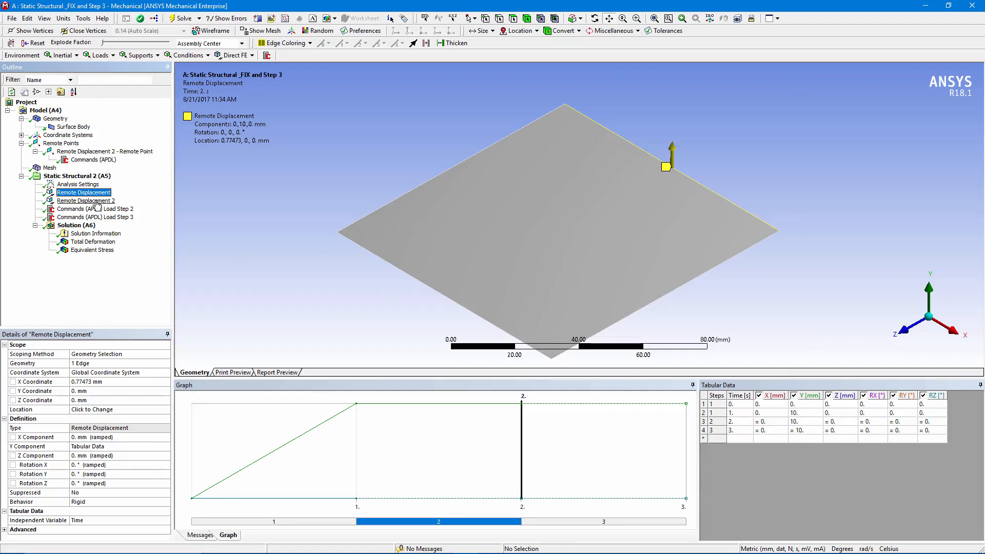
{"action": "left_click", "coordinate": [87, 200]}
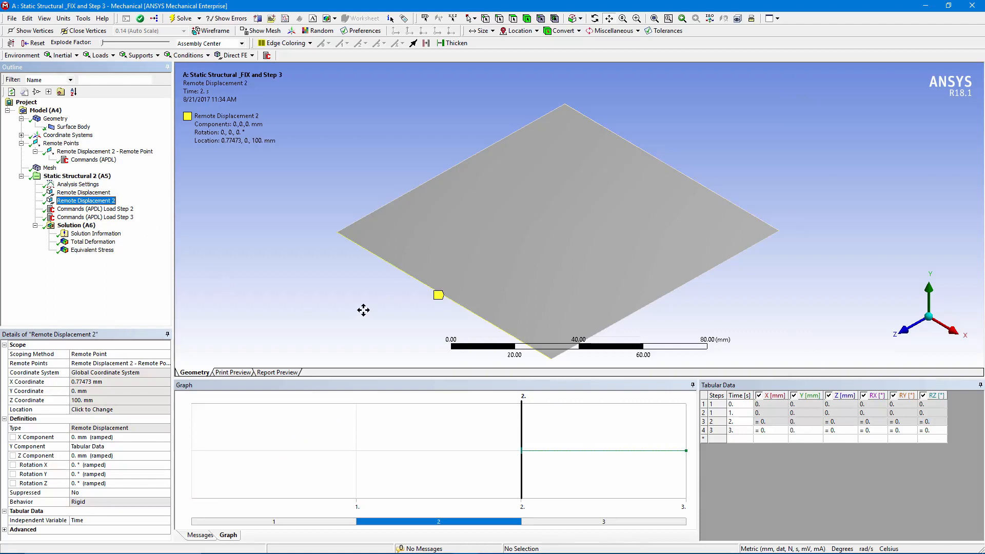
{"action": "mouse_move", "coordinate": [223, 308]}
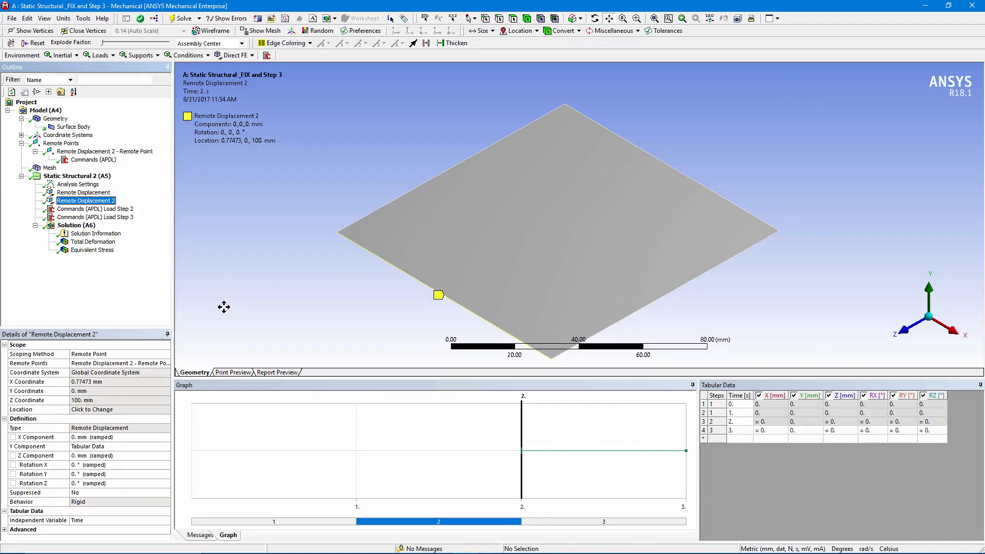
{"action": "mouse_move", "coordinate": [103, 369]}
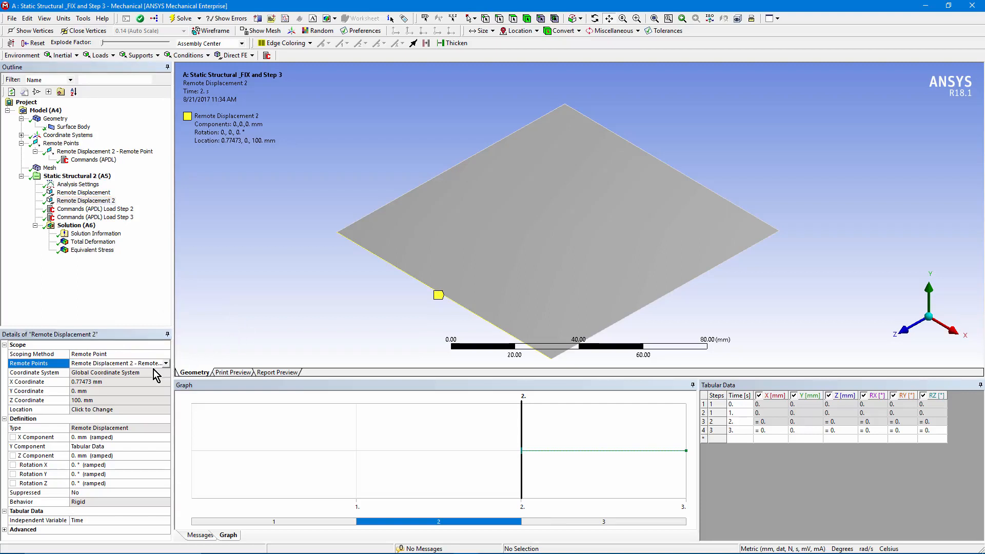
{"action": "mouse_move", "coordinate": [744, 487]}
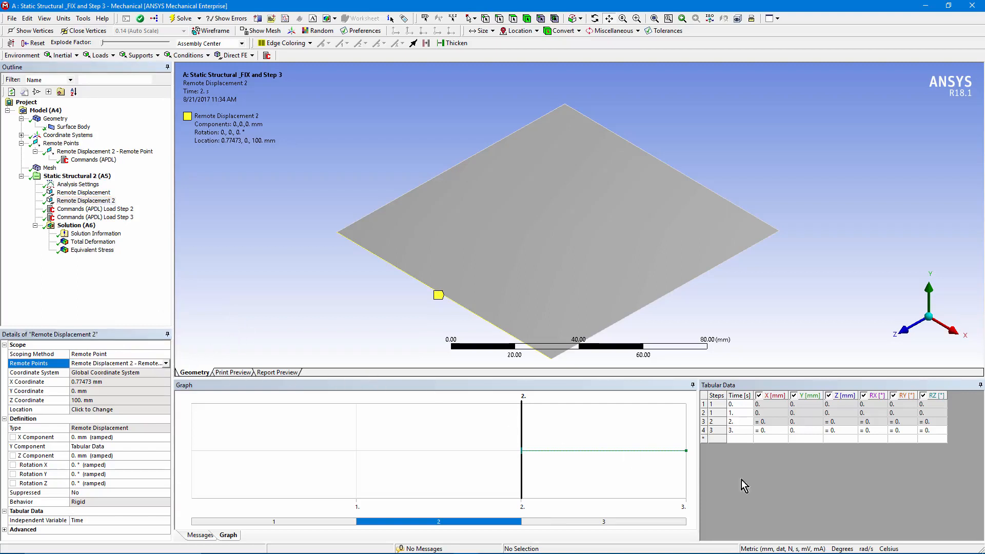
{"action": "mouse_move", "coordinate": [750, 409]}
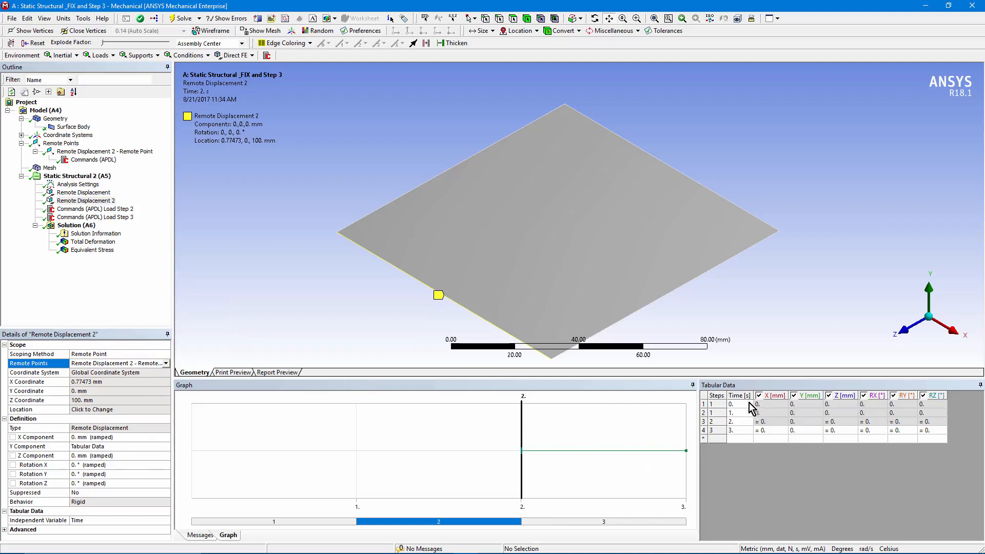
{"action": "mouse_move", "coordinate": [744, 415]}
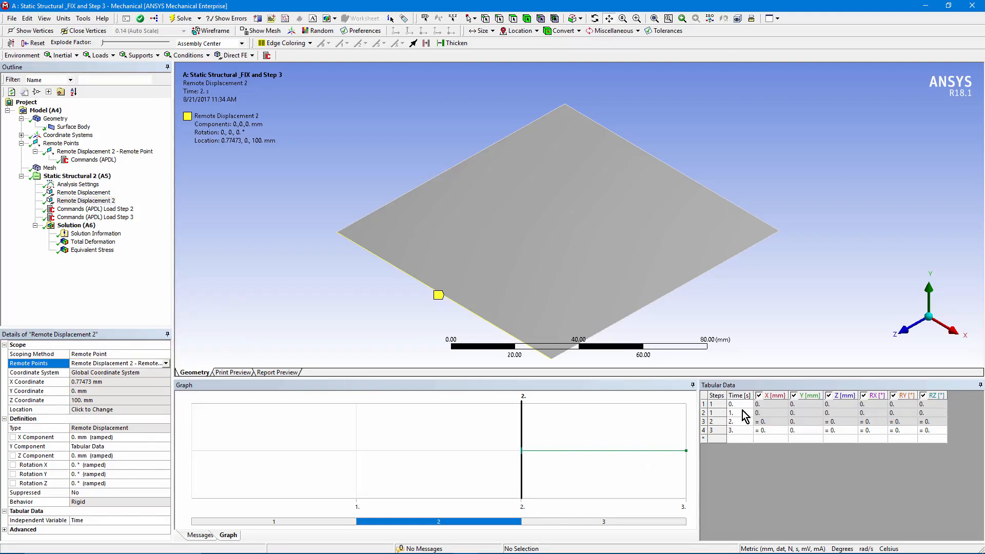
{"action": "mouse_move", "coordinate": [771, 422]}
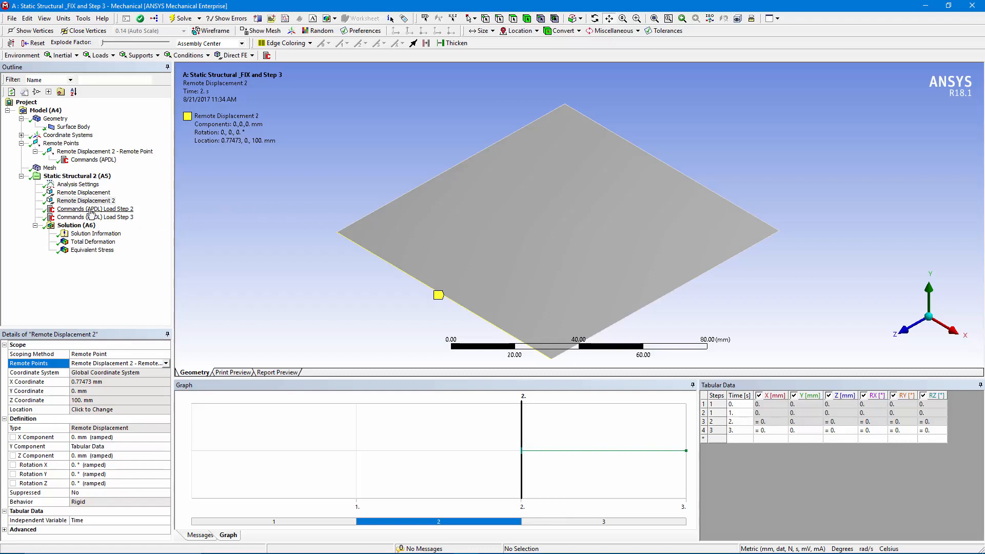
Step: Show the Load Step 2 APDL snippet and highlight its %_FIX% argument holding displacements constant
{"action": "left_click", "coordinate": [95, 210]}
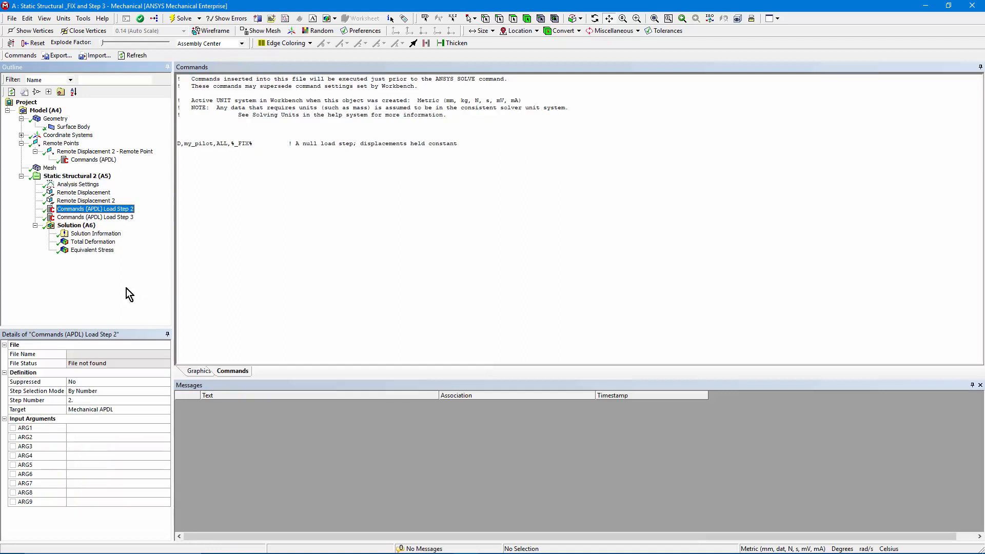
{"action": "mouse_move", "coordinate": [76, 382]}
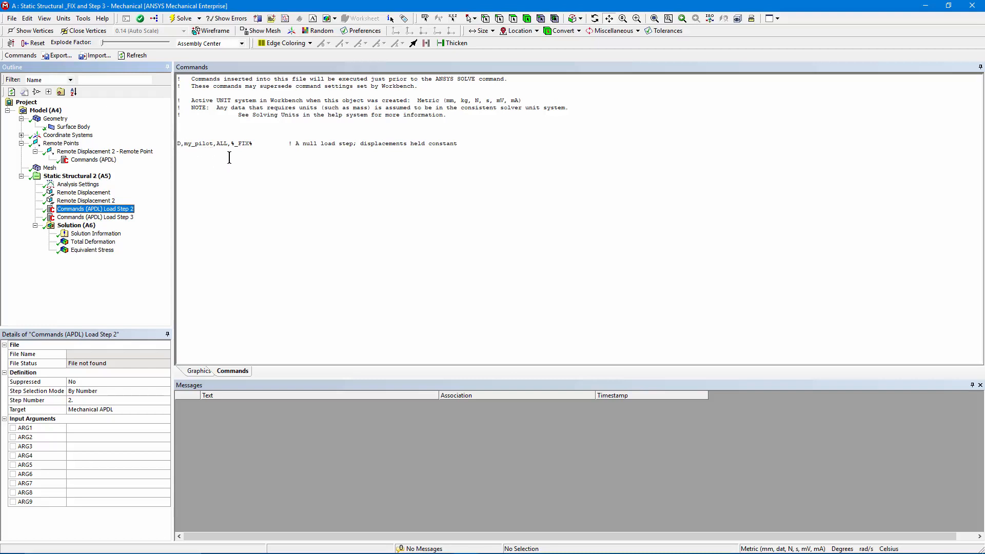
{"action": "mouse_move", "coordinate": [255, 189]}
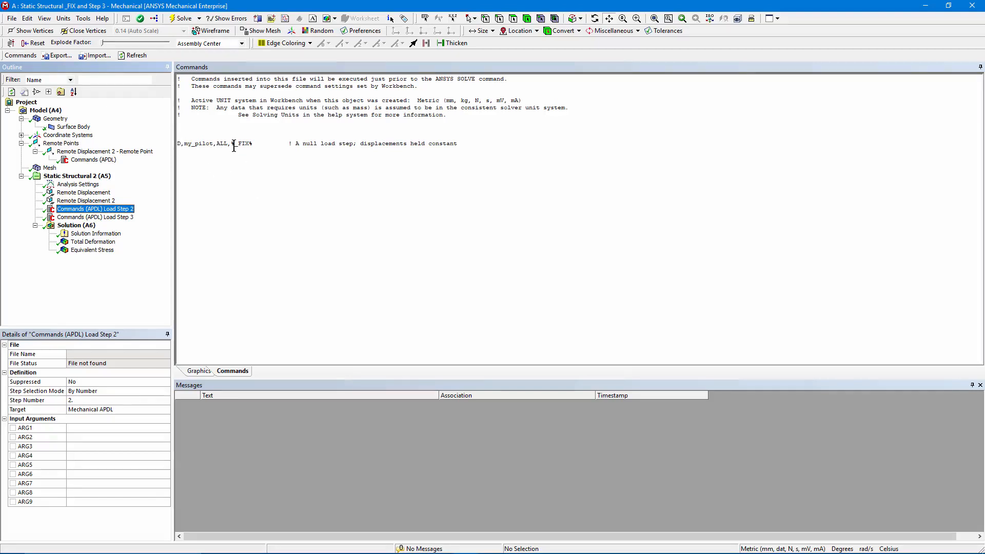
{"action": "double_click", "coordinate": [242, 143]}
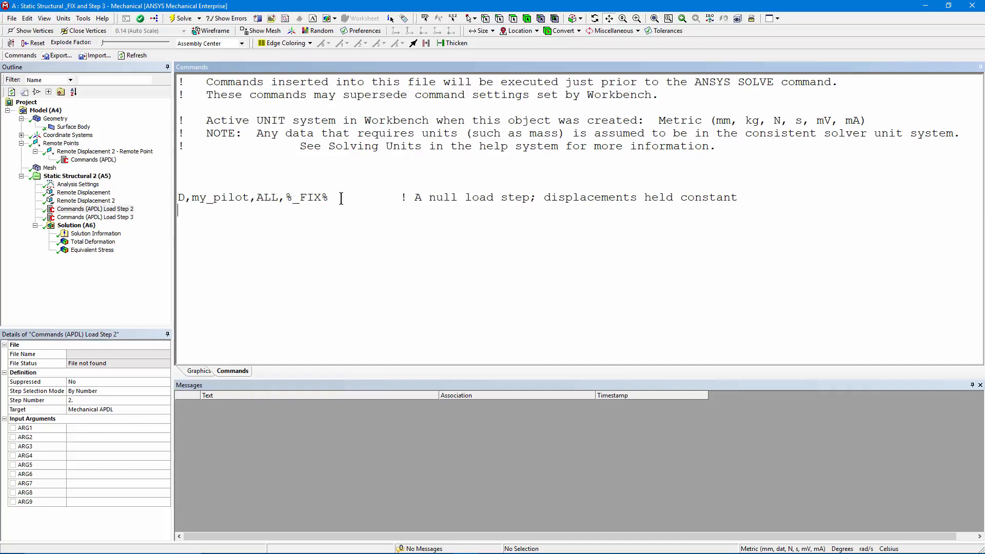
{"action": "mouse_move", "coordinate": [347, 212]}
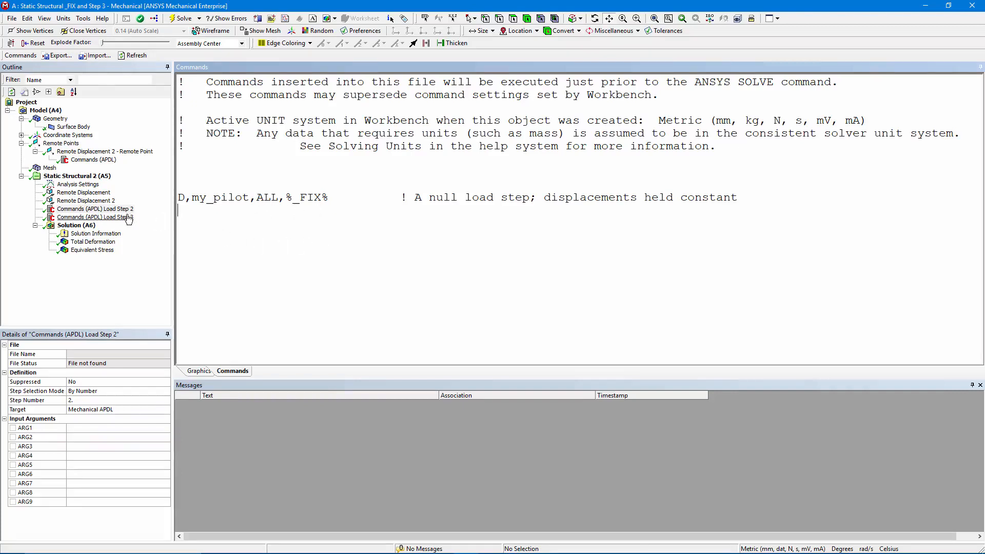
{"action": "left_click", "coordinate": [78, 193]}
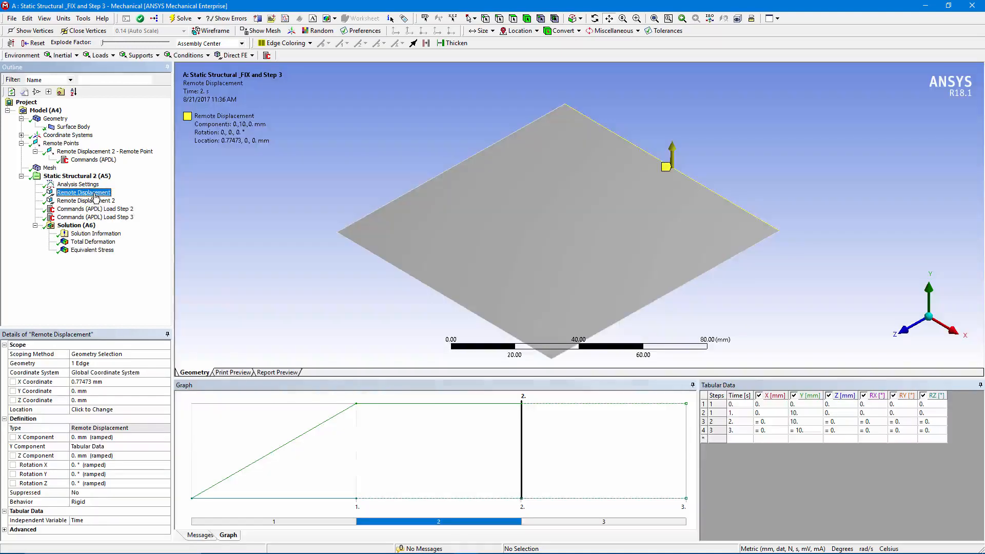
{"action": "left_click", "coordinate": [94, 210]}
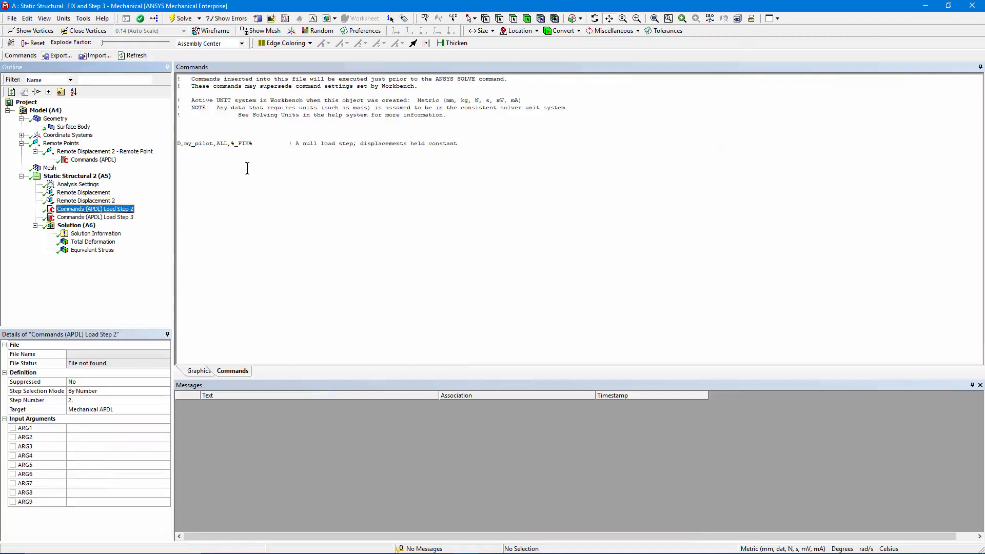
{"action": "mouse_move", "coordinate": [94, 197]}
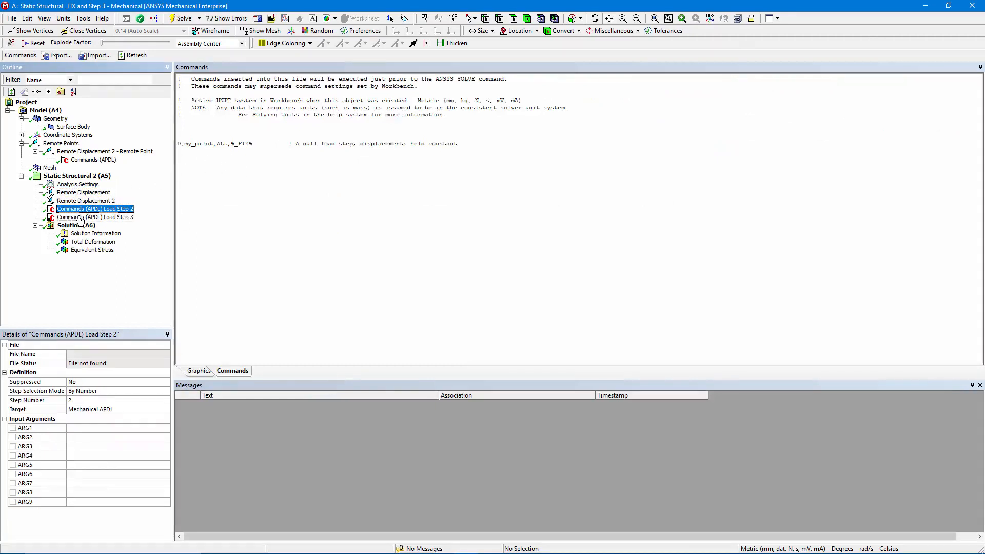
Step: Show the Load Step 3 APDL snippet offsetting the pilot node an additional 10 in Y
{"action": "left_click", "coordinate": [95, 218]}
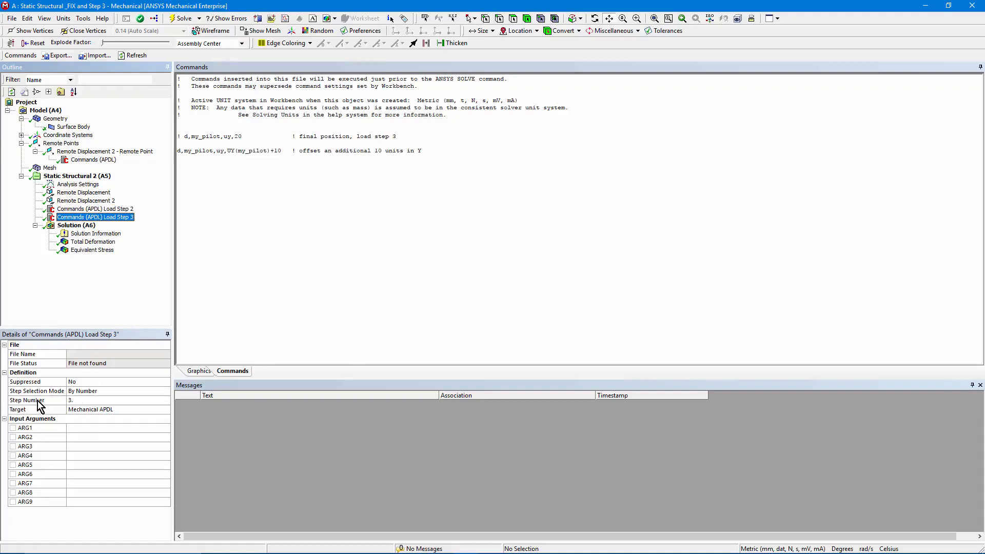
{"action": "mouse_move", "coordinate": [245, 249]}
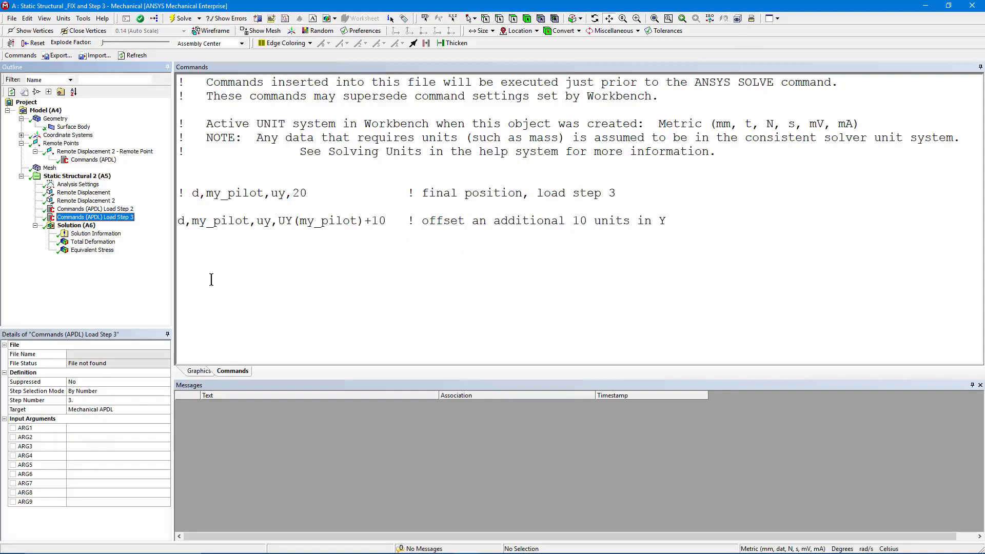
{"action": "left_click", "coordinate": [83, 192]}
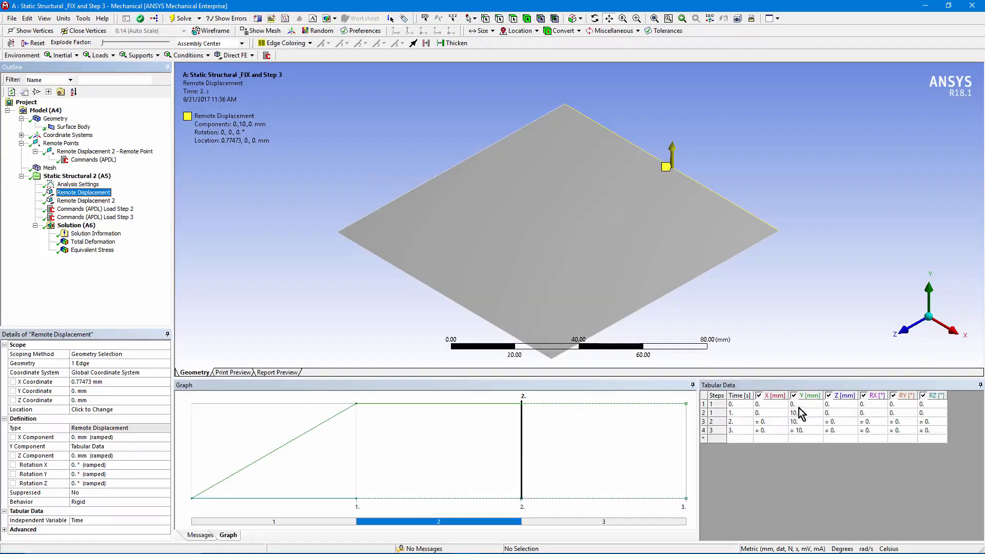
{"action": "mouse_move", "coordinate": [574, 191]}
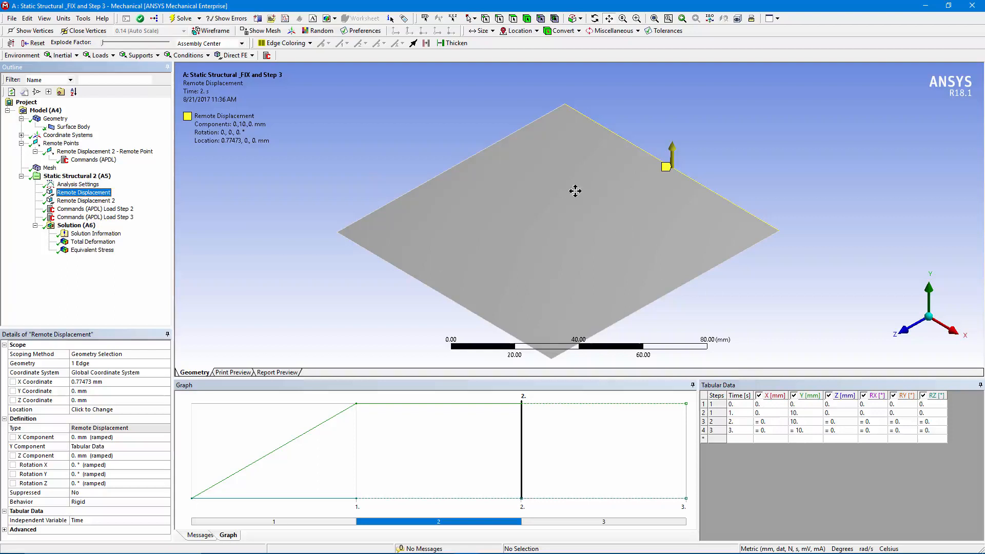
{"action": "mouse_move", "coordinate": [439, 281]}
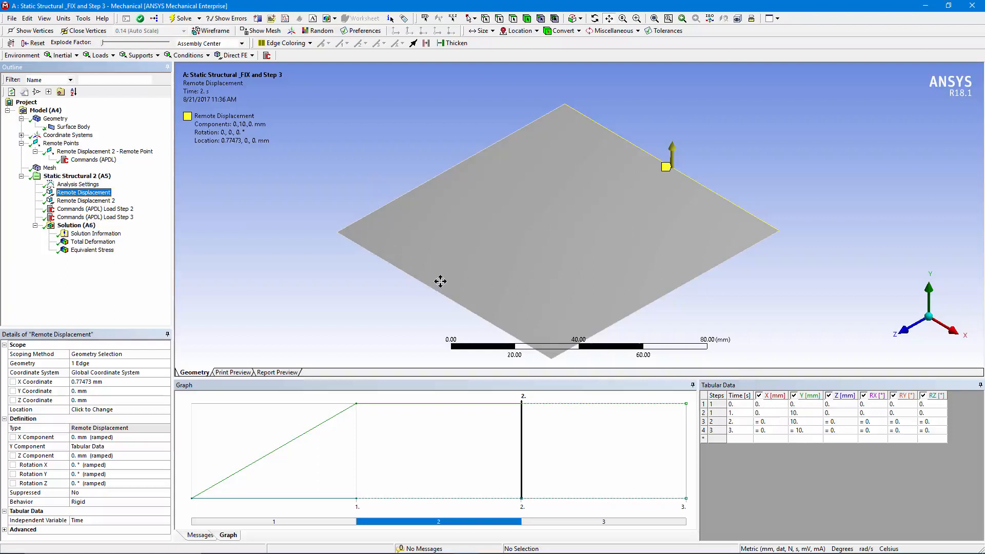
{"action": "mouse_move", "coordinate": [162, 182]}
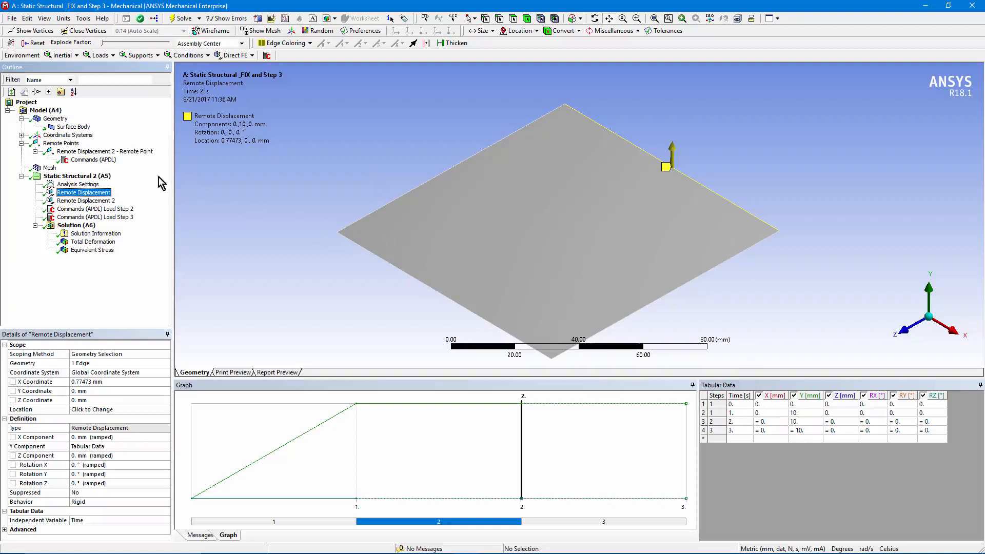
{"action": "left_click", "coordinate": [86, 201]}
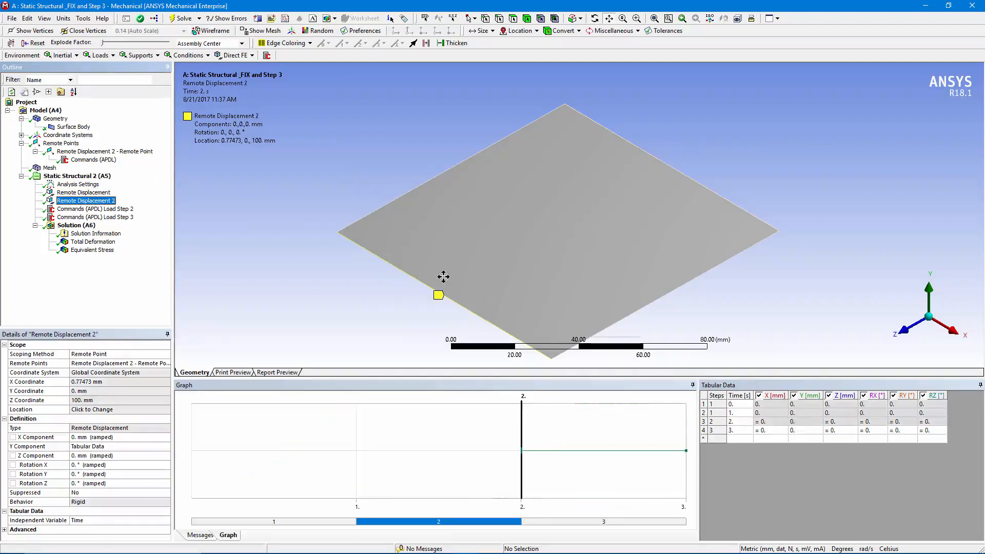
{"action": "mouse_move", "coordinate": [763, 439]}
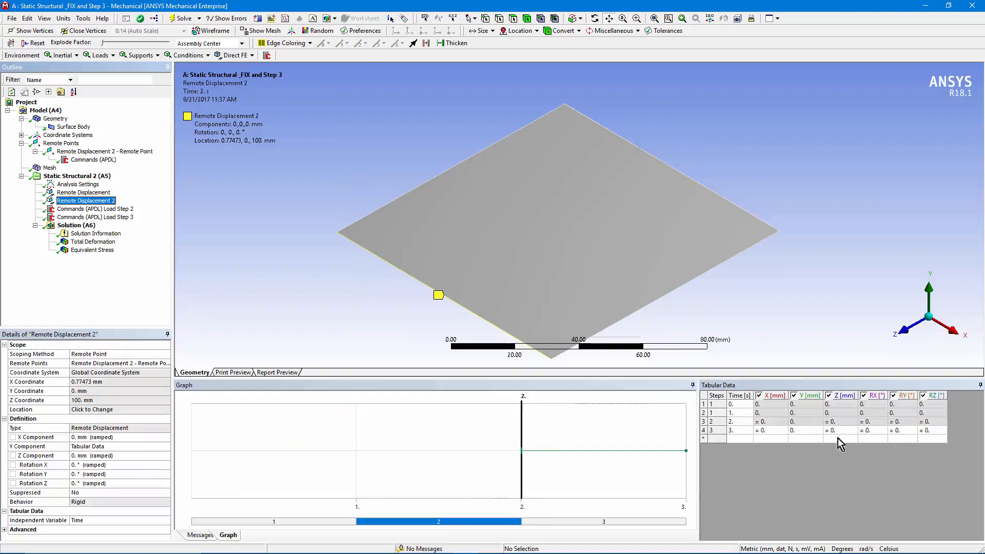
{"action": "mouse_move", "coordinate": [863, 437]}
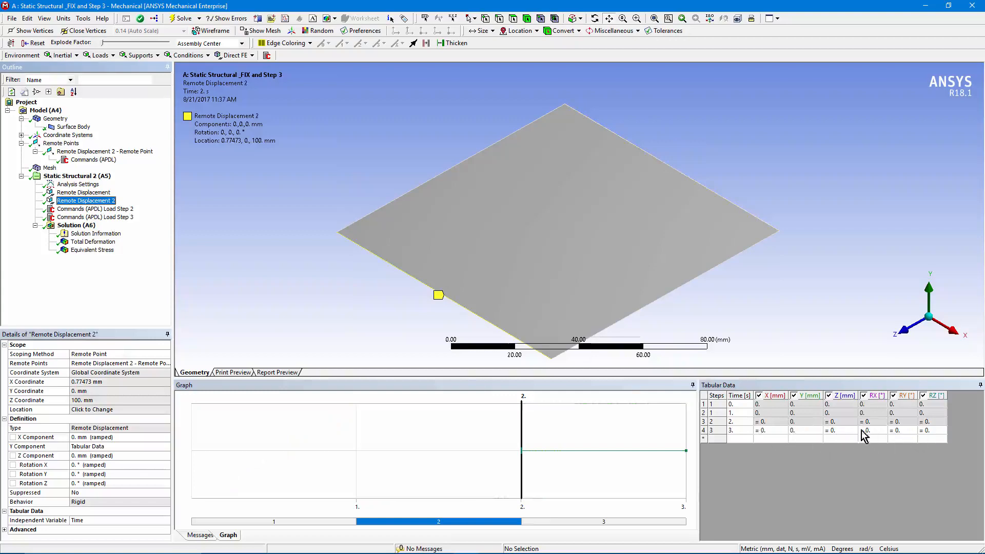
{"action": "left_click", "coordinate": [94, 209]}
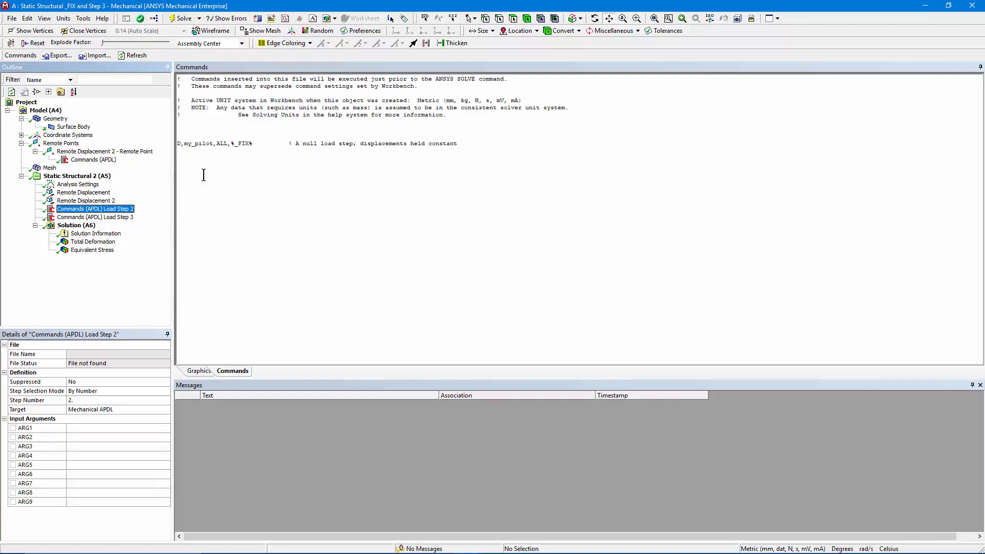
{"action": "left_click", "coordinate": [94, 217]}
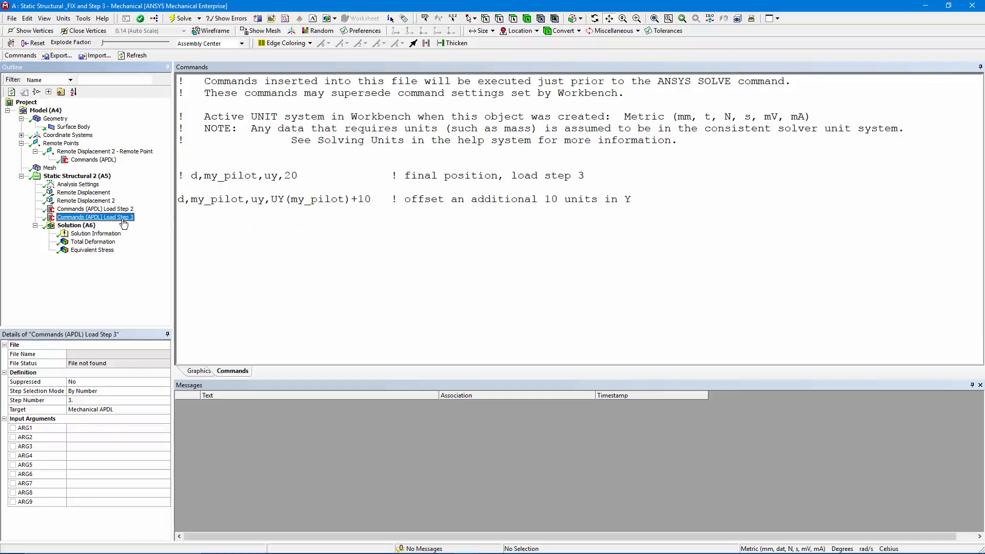
{"action": "left_click", "coordinate": [93, 241]}
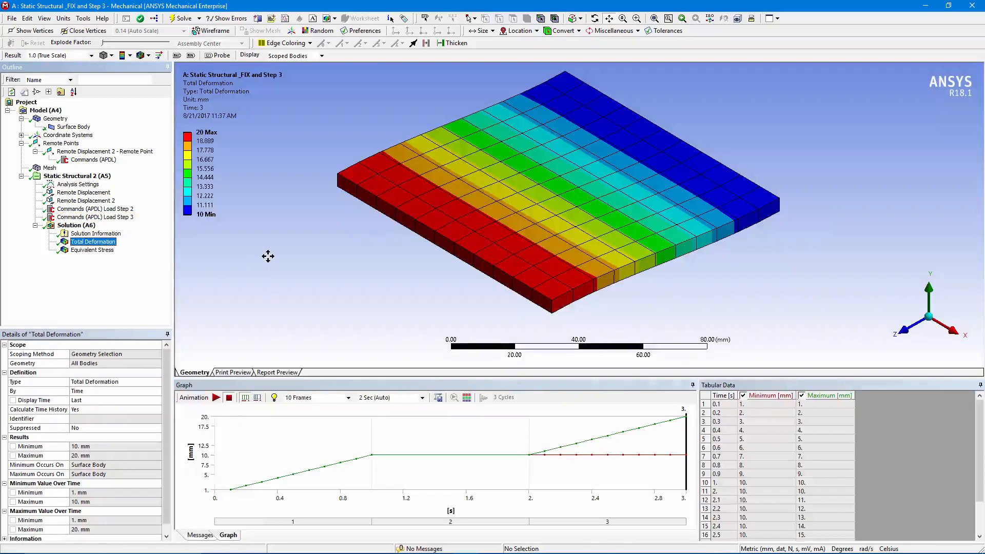
{"action": "mouse_move", "coordinate": [242, 482]}
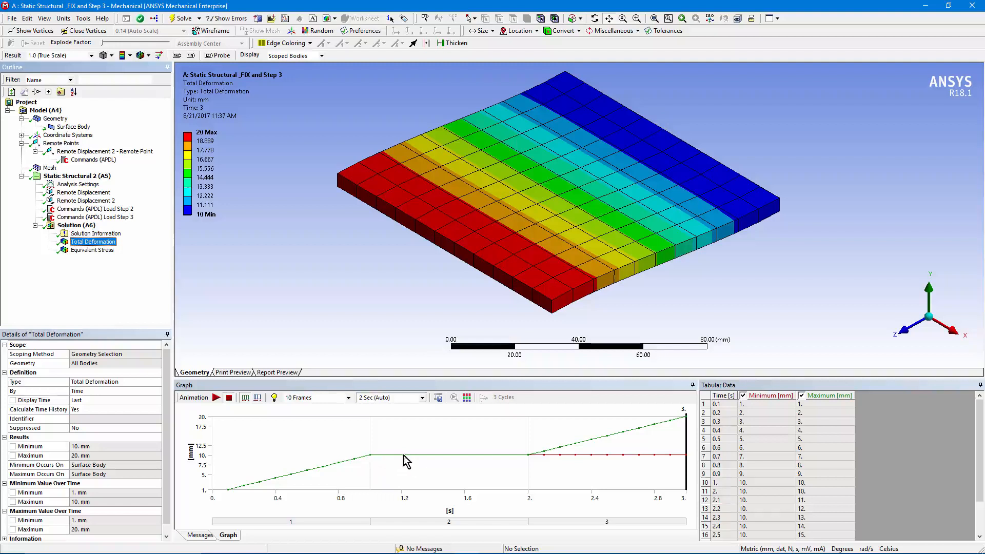
{"action": "mouse_move", "coordinate": [429, 463]}
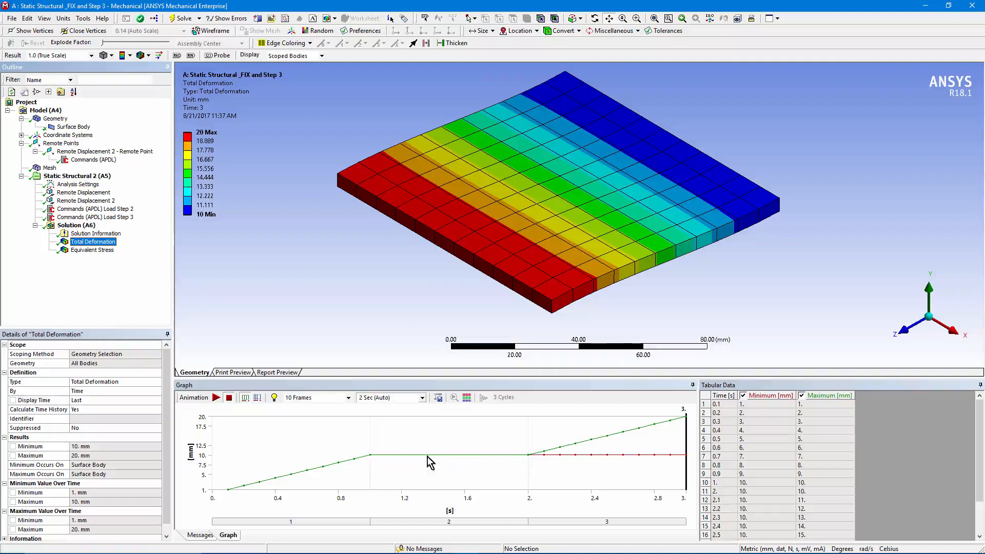
{"action": "mouse_move", "coordinate": [530, 462]}
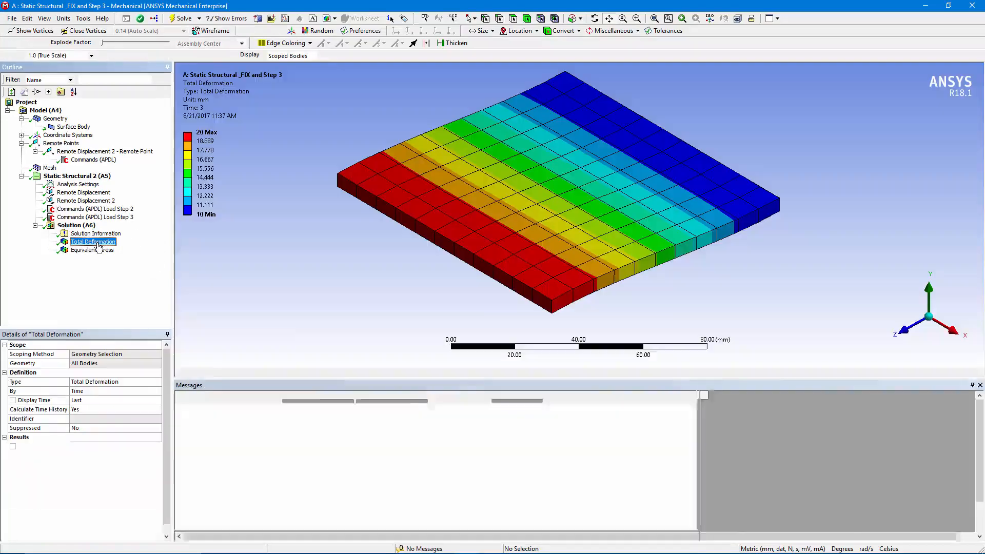
{"action": "left_click", "coordinate": [92, 241]}
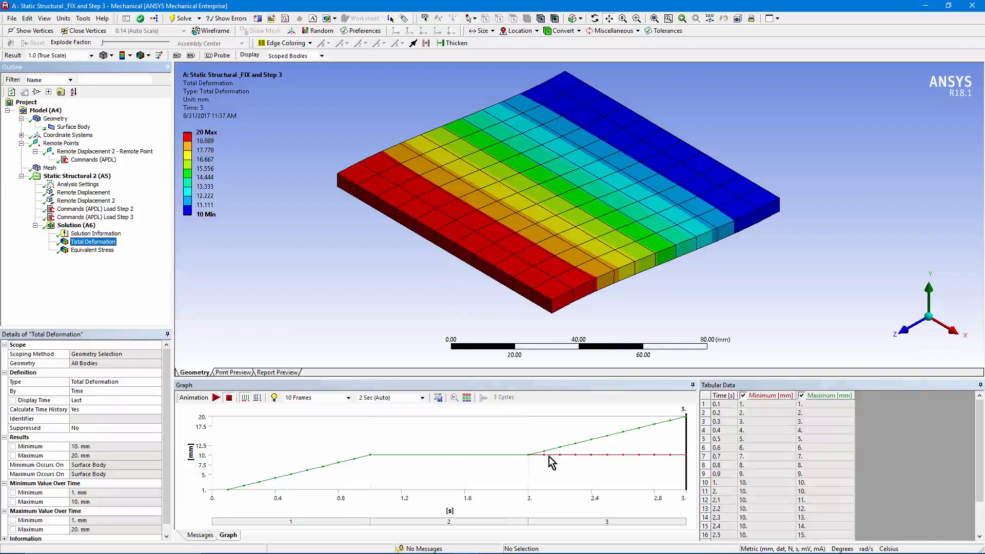
{"action": "mouse_move", "coordinate": [687, 419]}
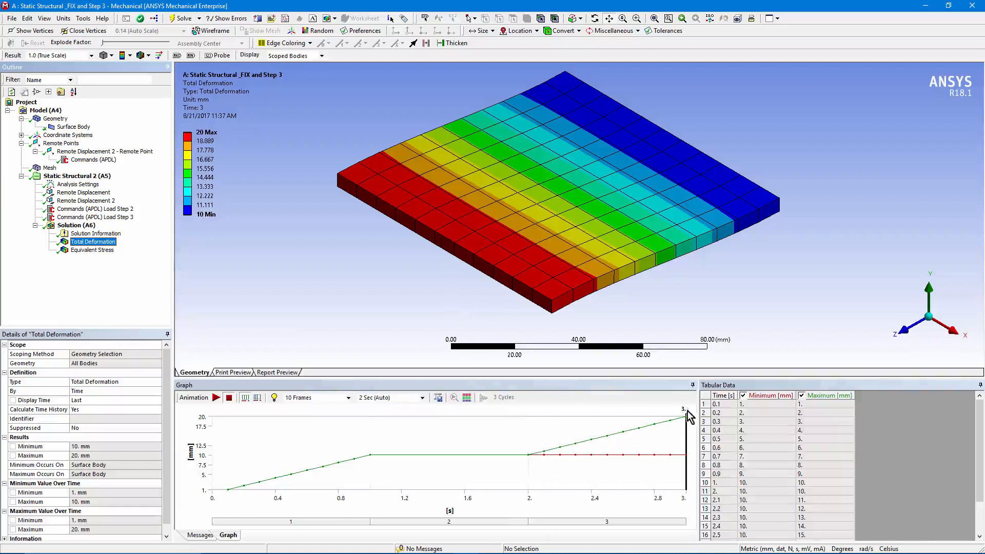
{"action": "scroll", "scroll_direction": "down", "scroll_amount": 3}
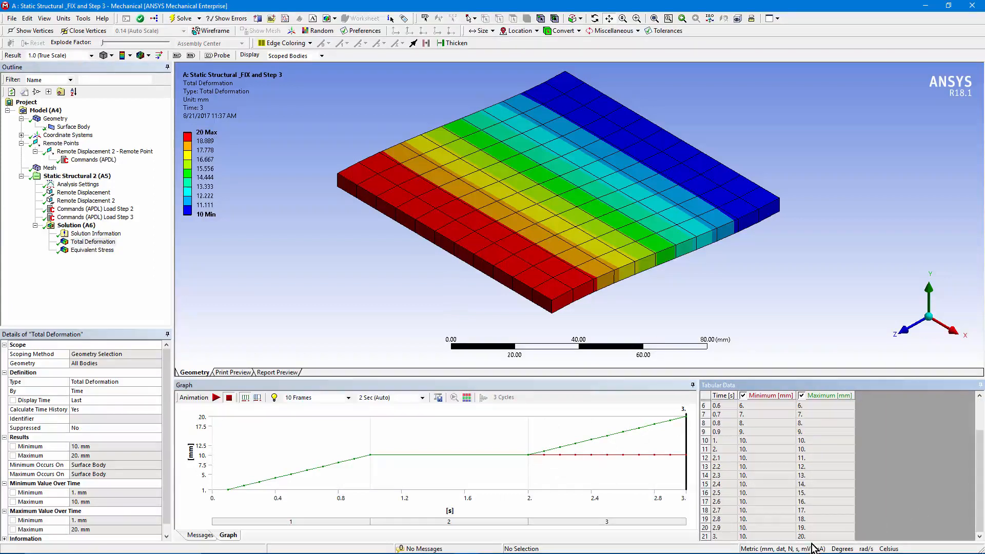
{"action": "mouse_move", "coordinate": [779, 316]}
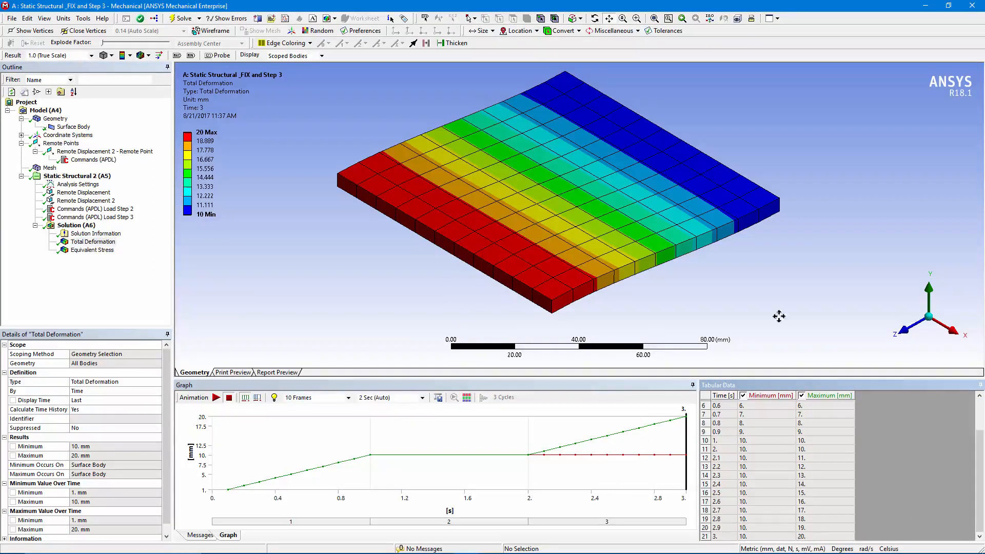
{"action": "mouse_move", "coordinate": [609, 332]}
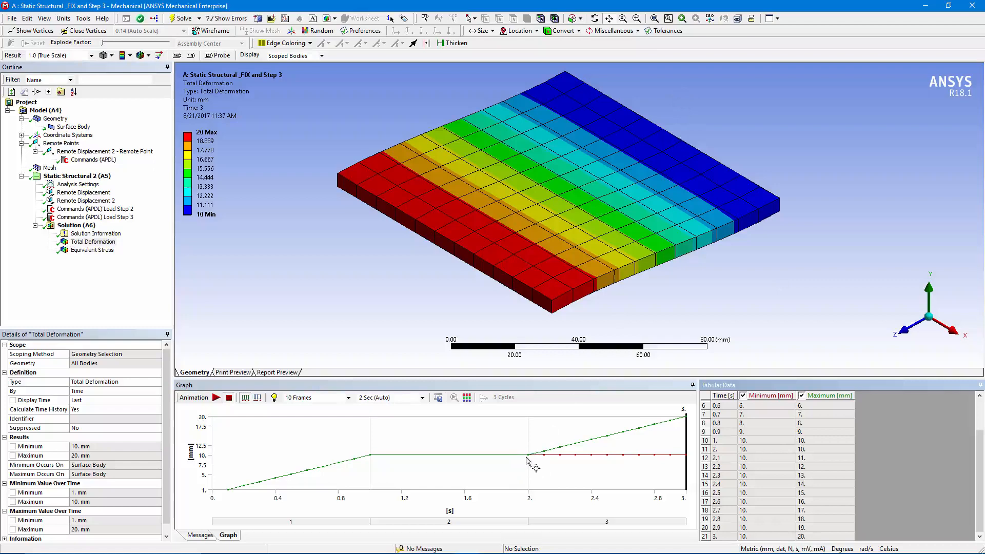
{"action": "mouse_move", "coordinate": [672, 434]}
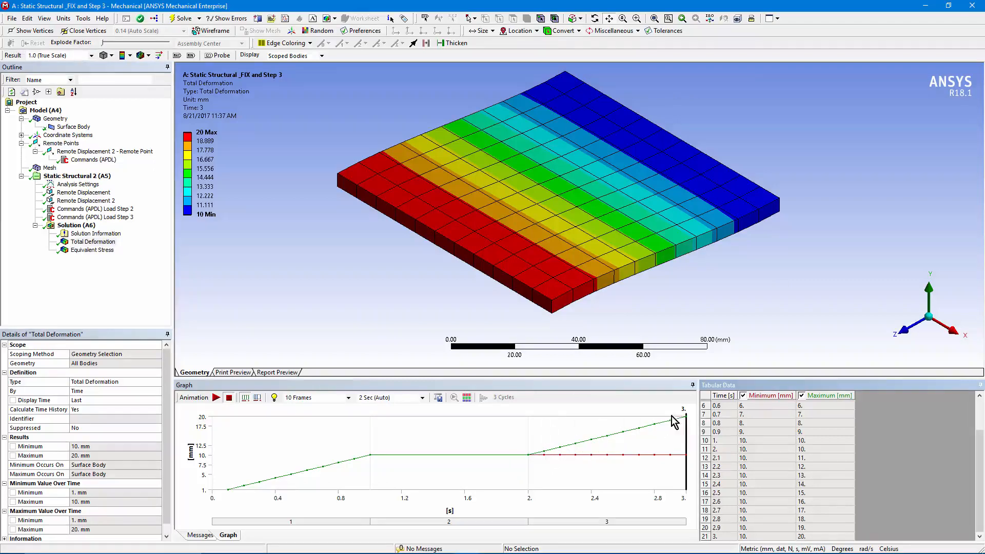
{"action": "left_click", "coordinate": [92, 249]}
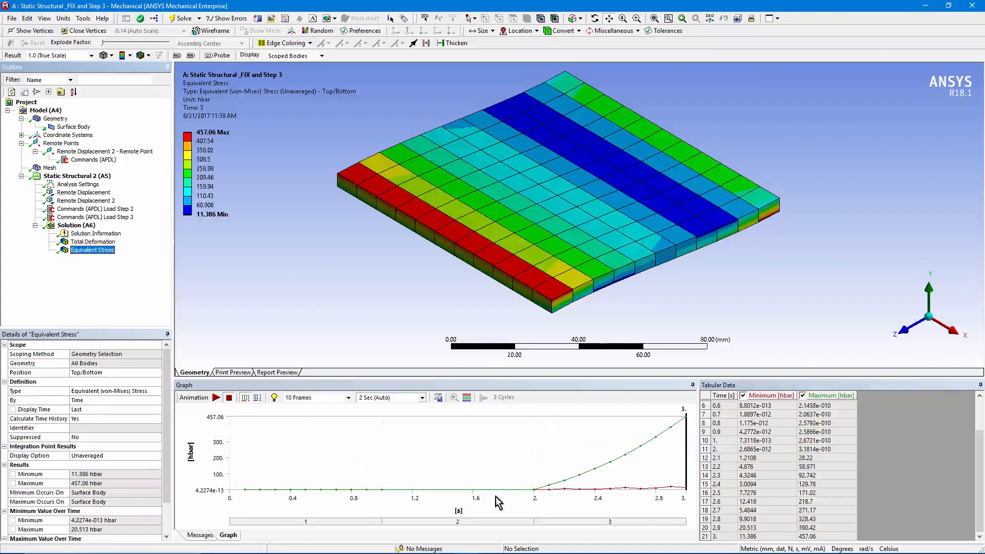
{"action": "mouse_move", "coordinate": [449, 251]}
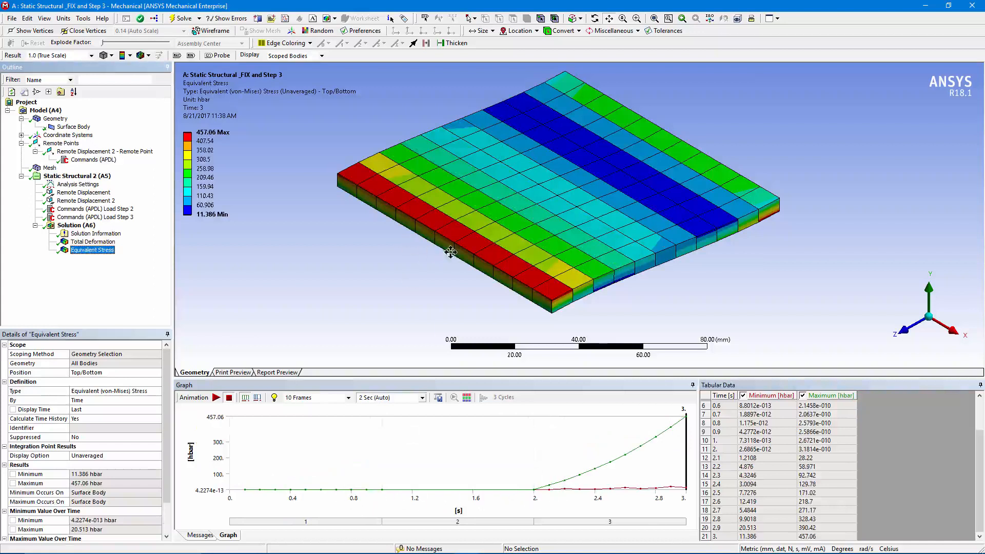
{"action": "mouse_move", "coordinate": [659, 454]}
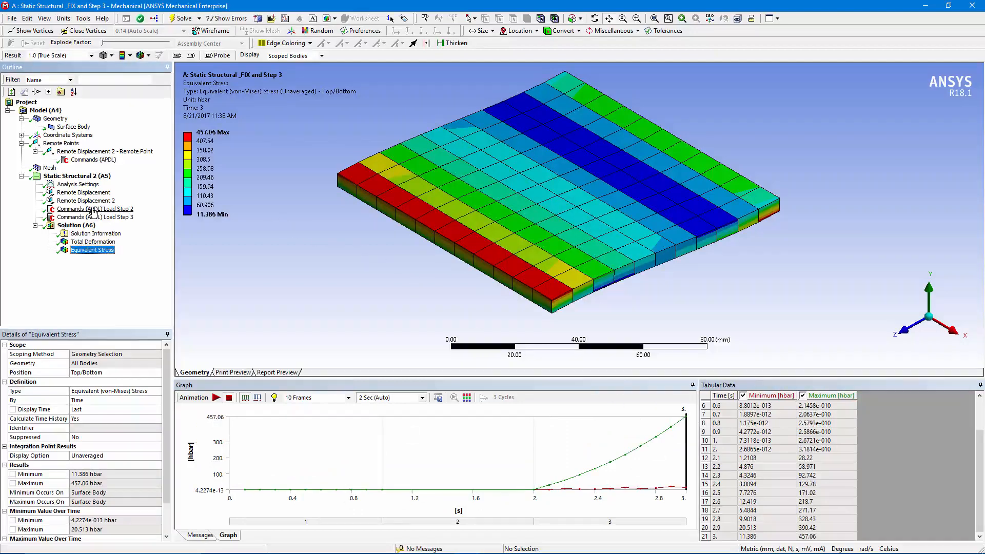
Step: Show the Load Step 2 APDL snippet with its %_FIX% null load step line
{"action": "left_click", "coordinate": [94, 209]}
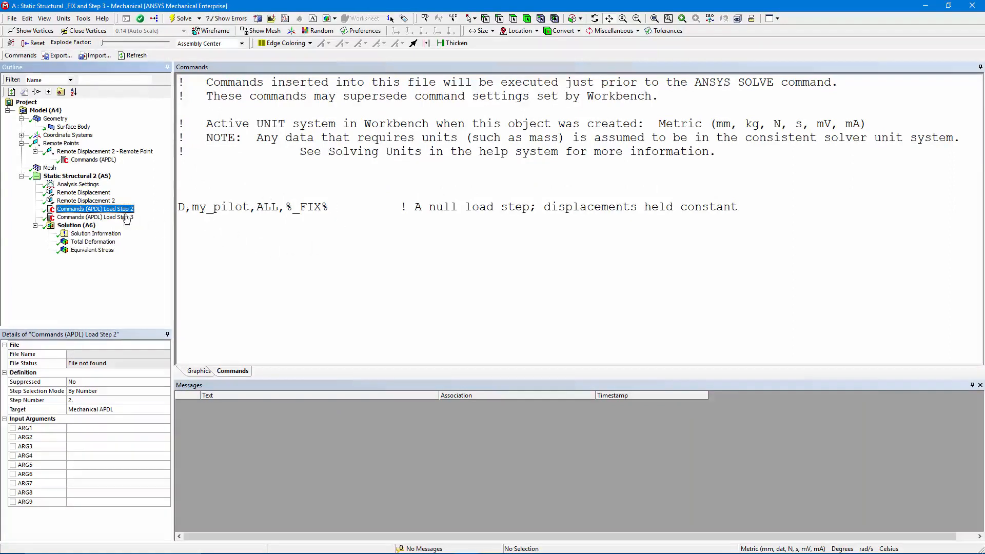
Step: Re-solve the model and show Total Deformation with its minimum dipping near step 3's start
{"action": "right_click", "coordinate": [94, 209]}
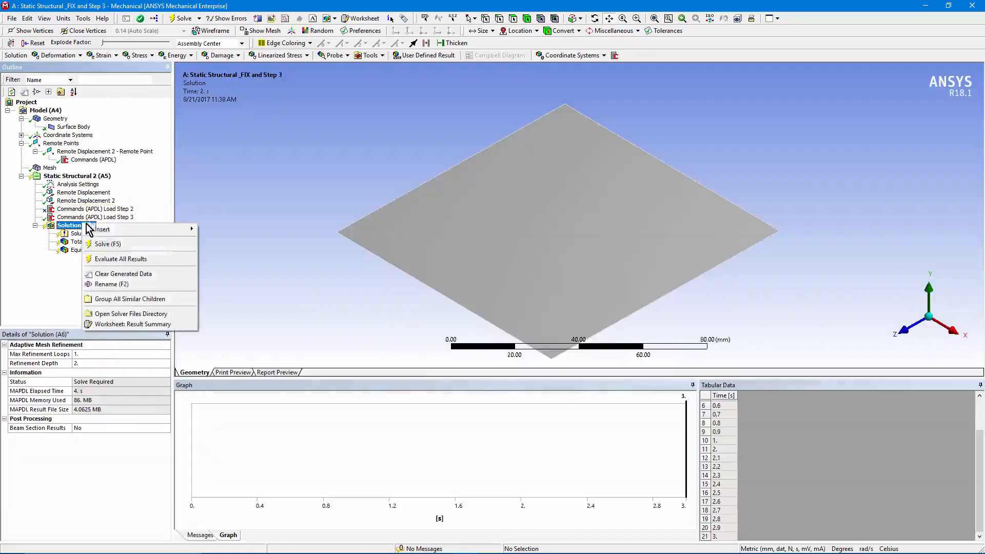
{"action": "left_click", "coordinate": [106, 244]}
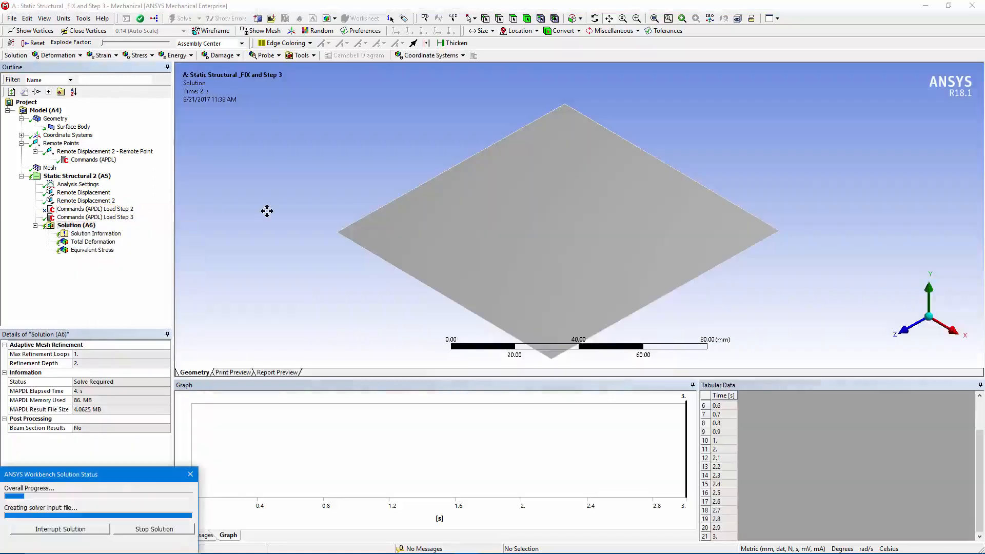
{"action": "left_click", "coordinate": [93, 241]}
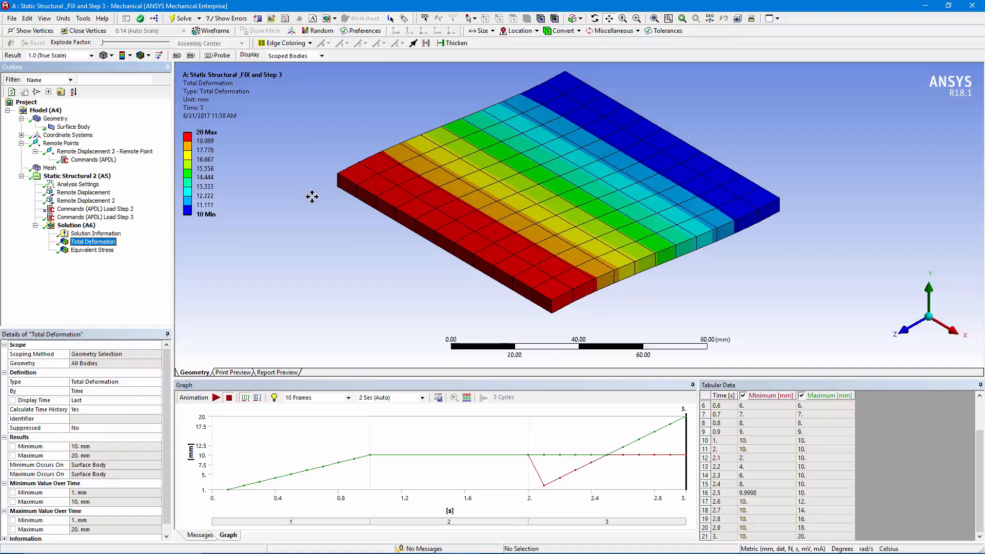
{"action": "mouse_move", "coordinate": [339, 215]}
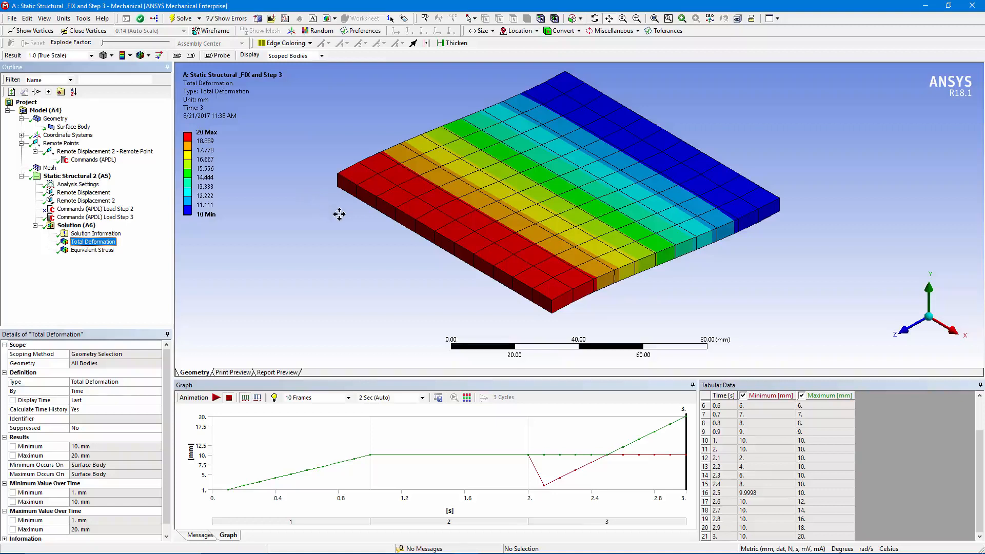
{"action": "mouse_move", "coordinate": [466, 328]}
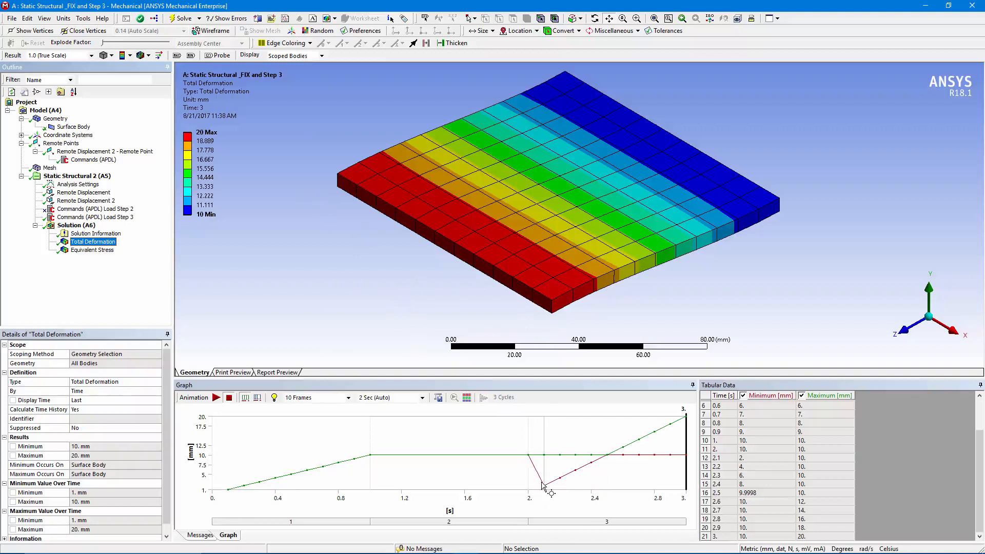
{"action": "mouse_move", "coordinate": [549, 490]}
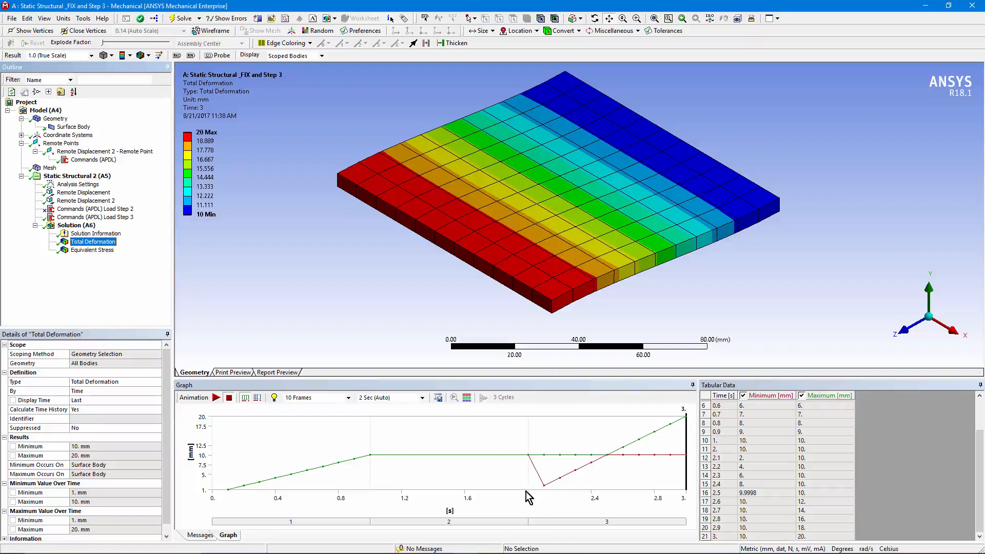
{"action": "mouse_move", "coordinate": [591, 469]}
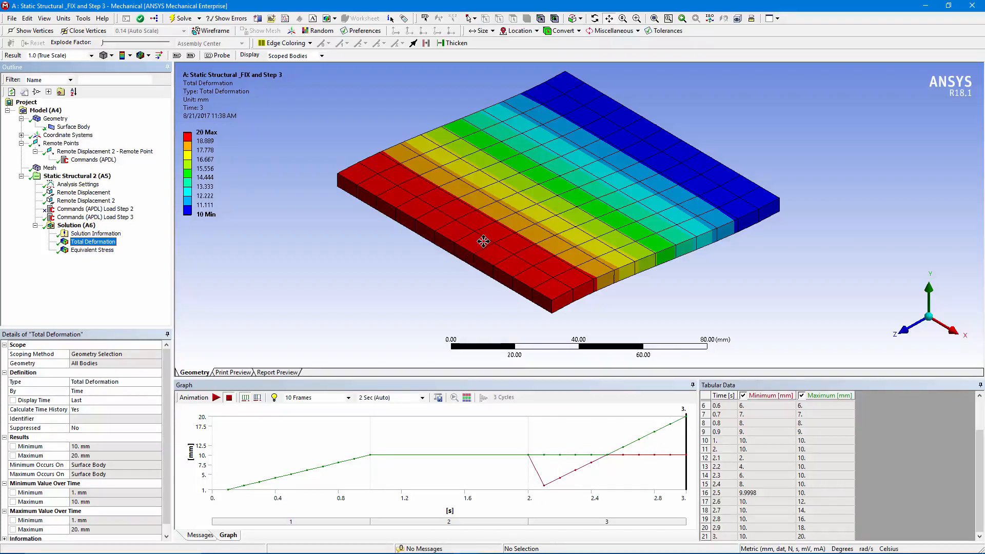
{"action": "mouse_move", "coordinate": [535, 457]}
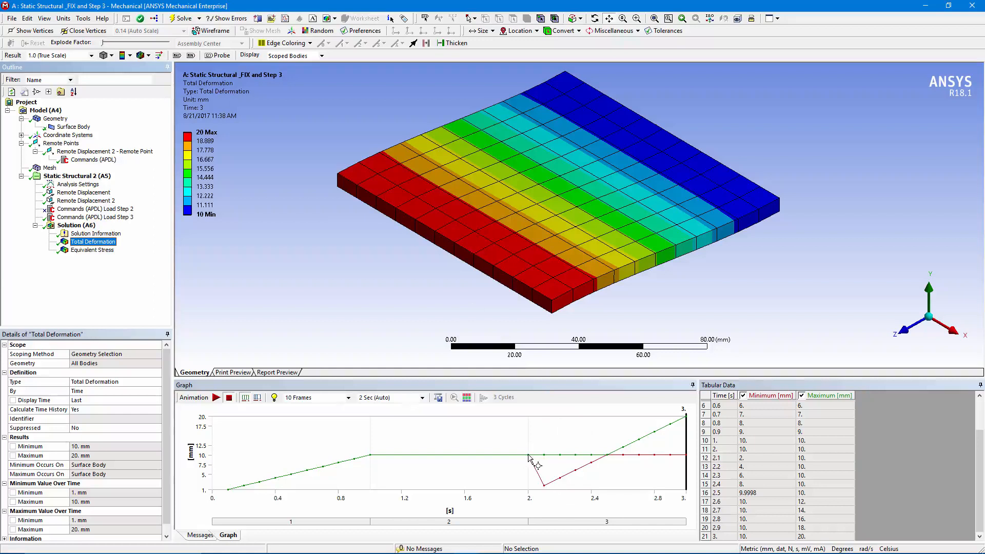
{"action": "mouse_move", "coordinate": [530, 459]}
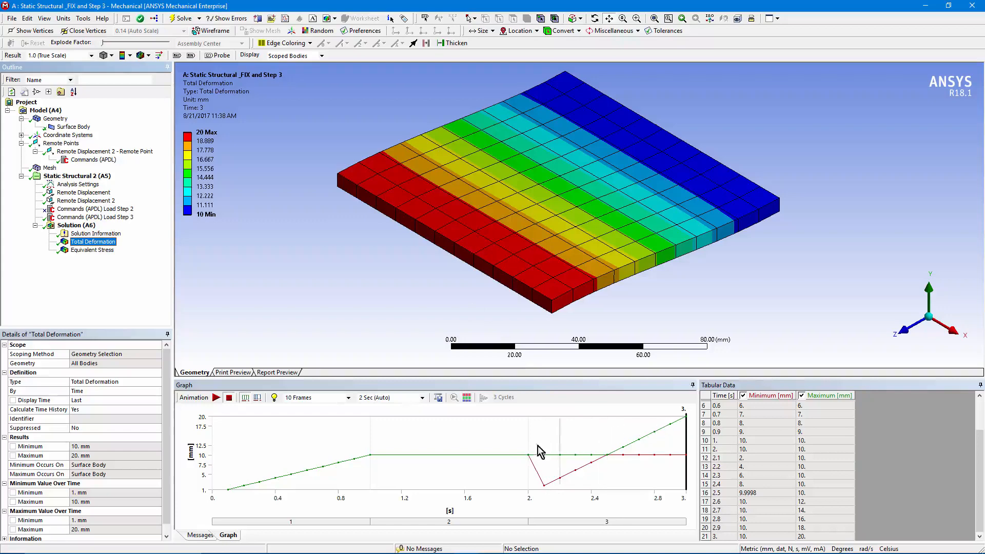
Step: Unsuppress the Commands (APDL) Load Step 2 null-step snippet and re-solve the model
{"action": "left_click", "coordinate": [95, 209]}
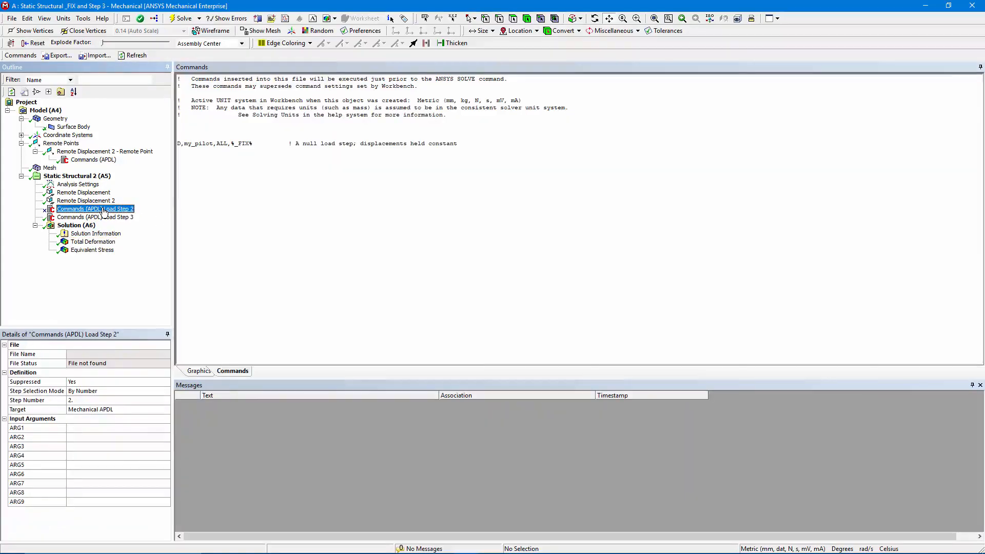
{"action": "right_click", "coordinate": [94, 210]}
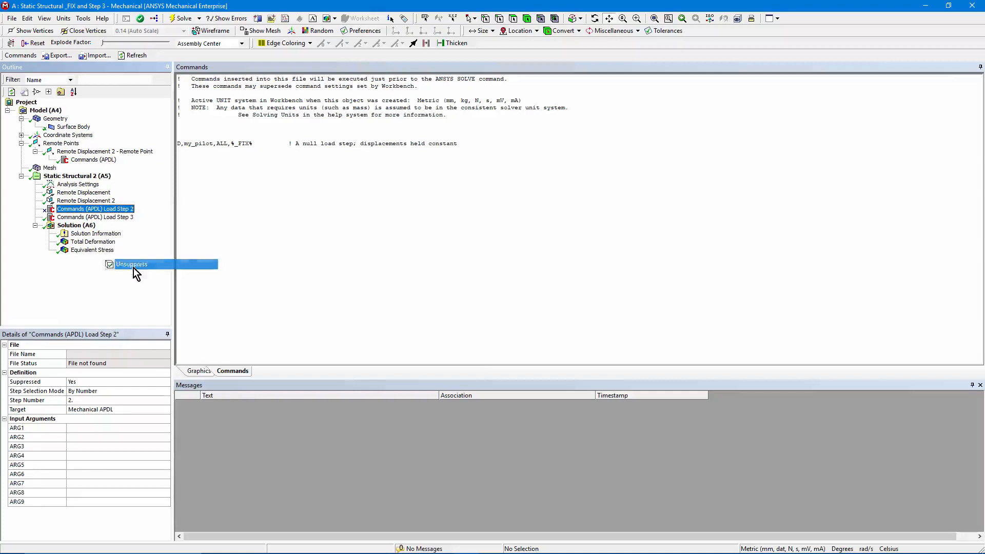
{"action": "right_click", "coordinate": [73, 224]}
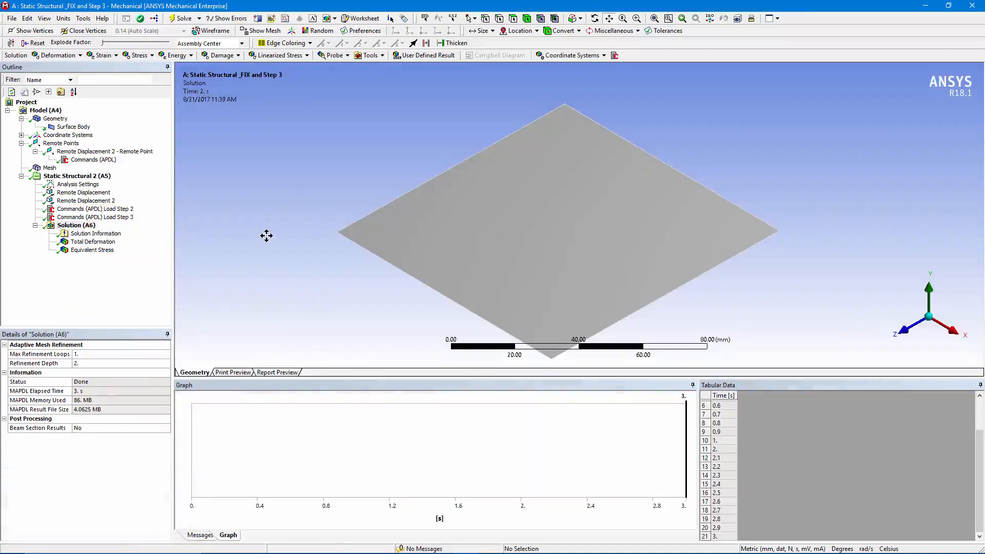
{"action": "left_click", "coordinate": [92, 241]}
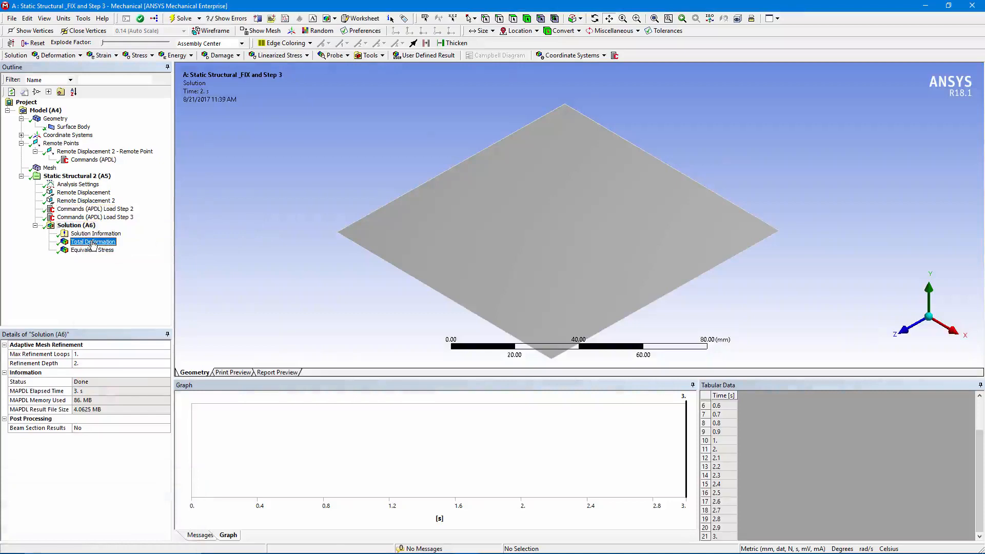
Step: Show the re-solved Total Deformation rising smoothly to 20 mm and play its 21-frame, 4 s animation
{"action": "left_click", "coordinate": [93, 241]}
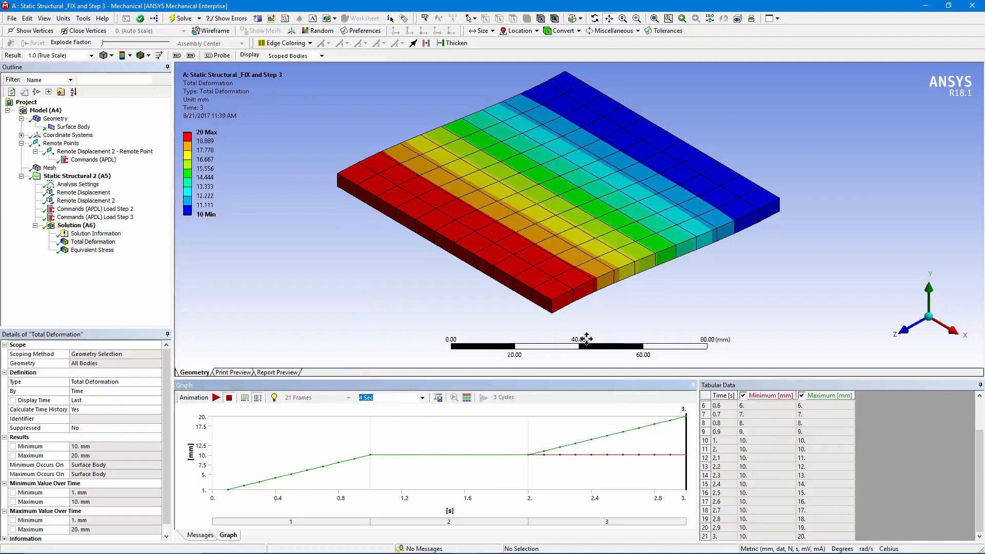
{"action": "left_click", "coordinate": [215, 398]}
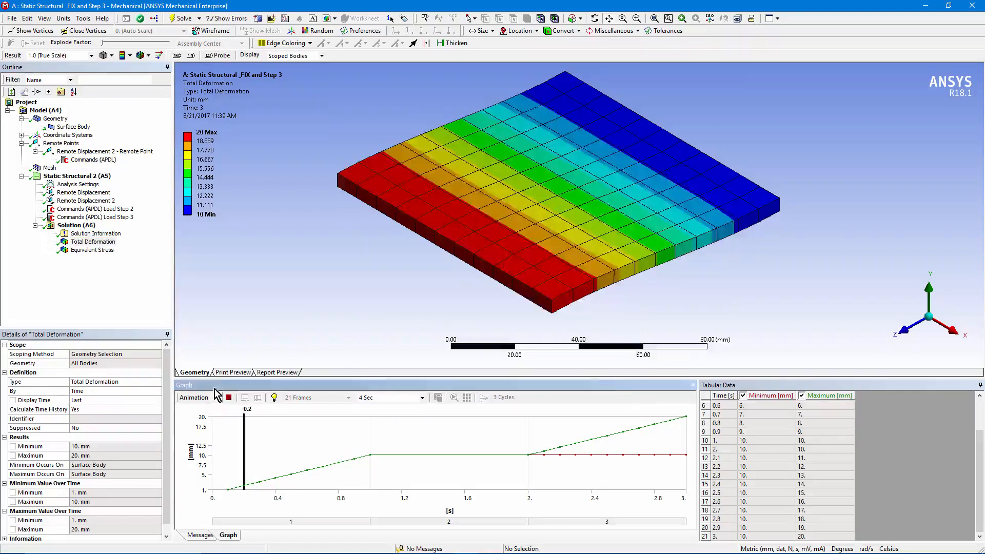
{"action": "left_click", "coordinate": [210, 398]}
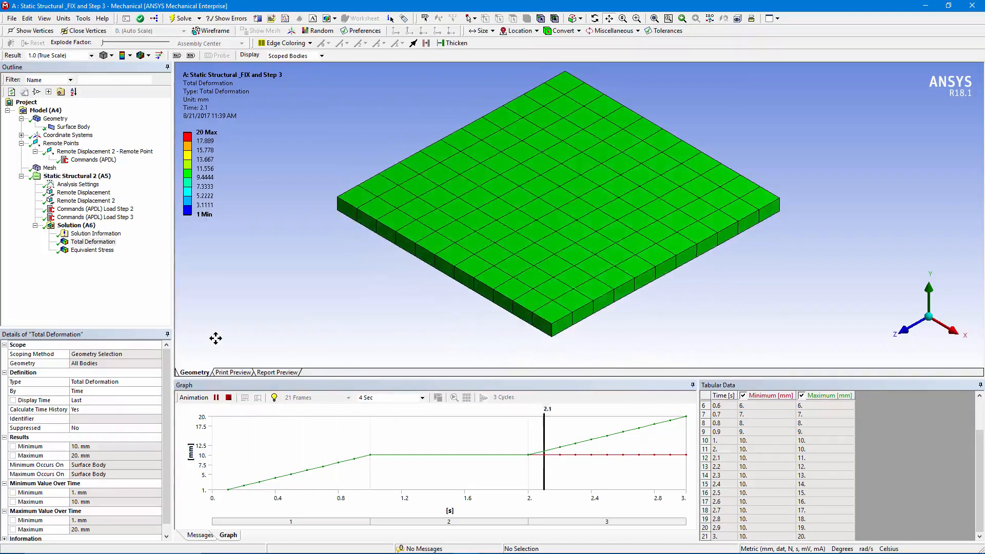